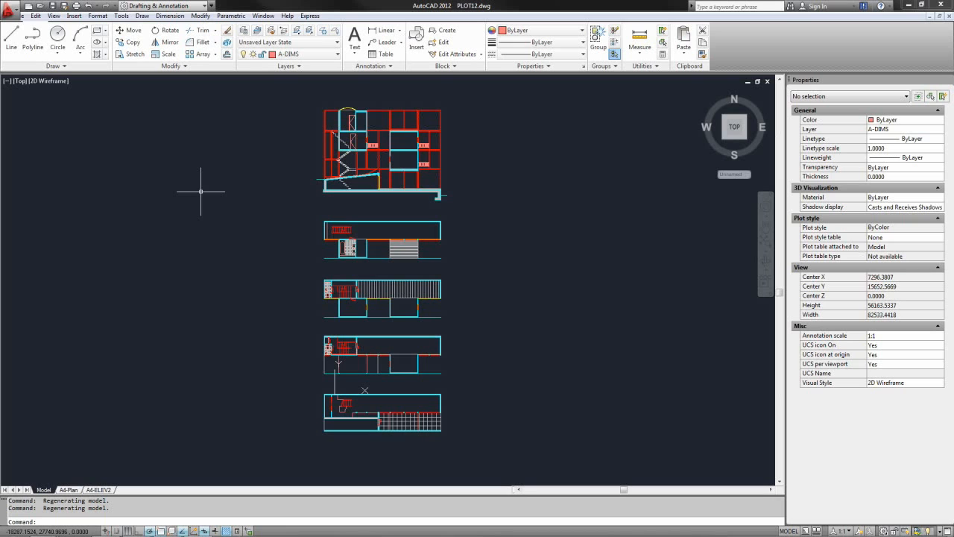
{"action": "mouse_move", "coordinate": [251, 211]}
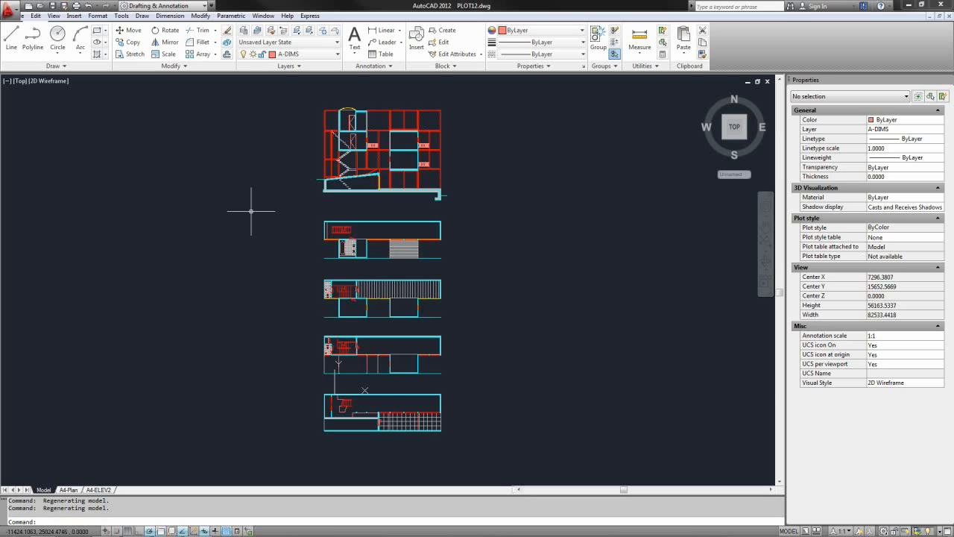
{"action": "mouse_move", "coordinate": [301, 200]}
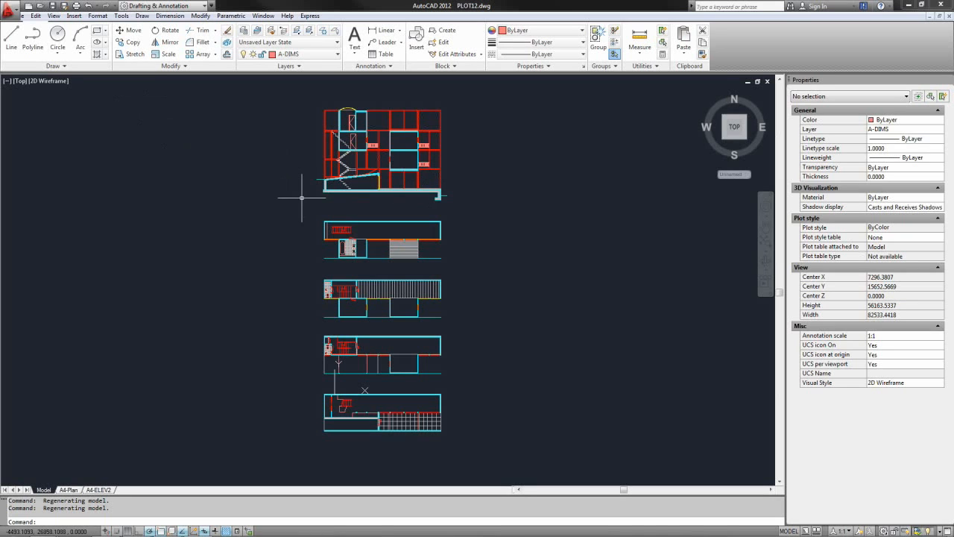
Save a copy of the drawing as PLOT12-For_Rhino.dwg via Save As.
{"action": "left_click", "coordinate": [14, 6]}
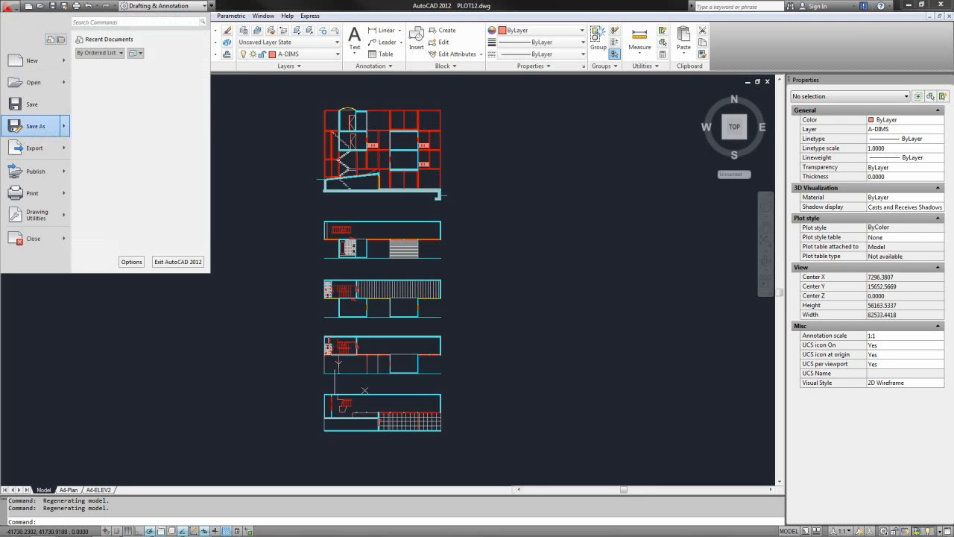
{"action": "left_click", "coordinate": [36, 125]}
{"action": "type", "text": "PLOT12-For_Rhino.dwg"}
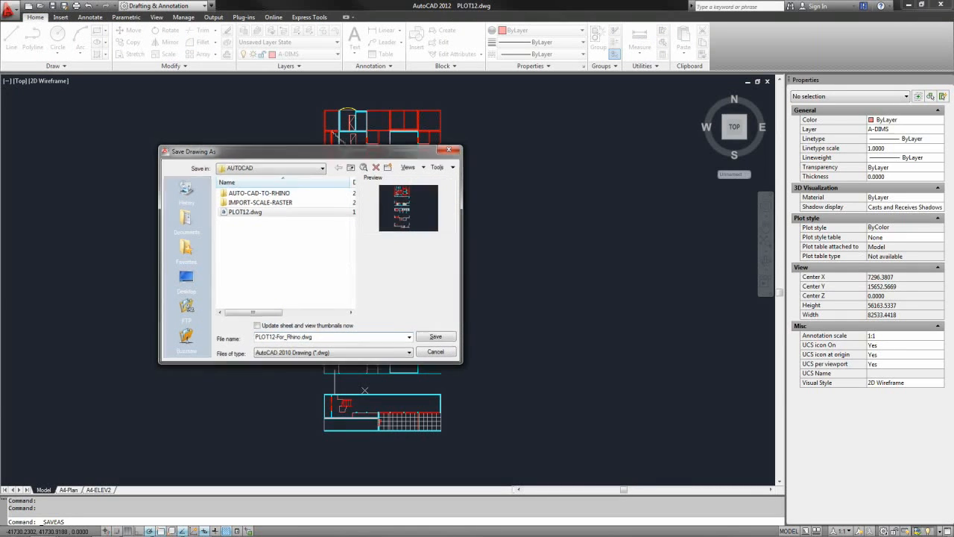
{"action": "left_click", "coordinate": [435, 337]}
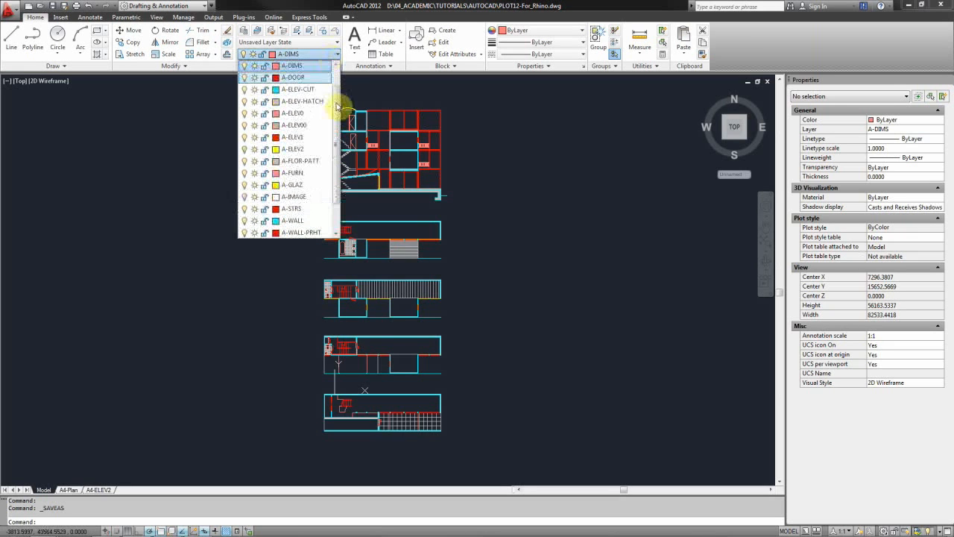
Erase the two leftover objects and start the XREF command to list external references.
{"action": "scroll", "scroll_direction": "down", "scroll_amount": 3}
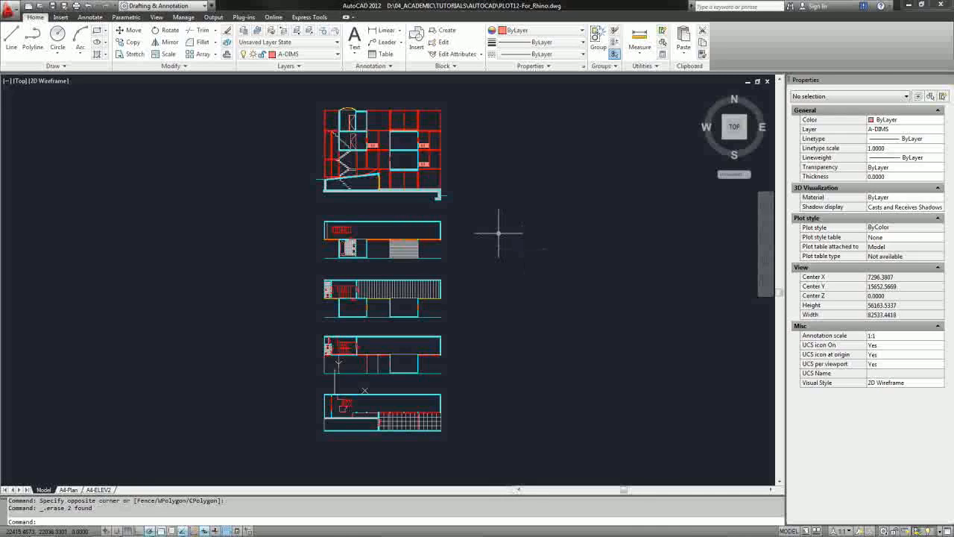
{"action": "type", "text": "XREF"}
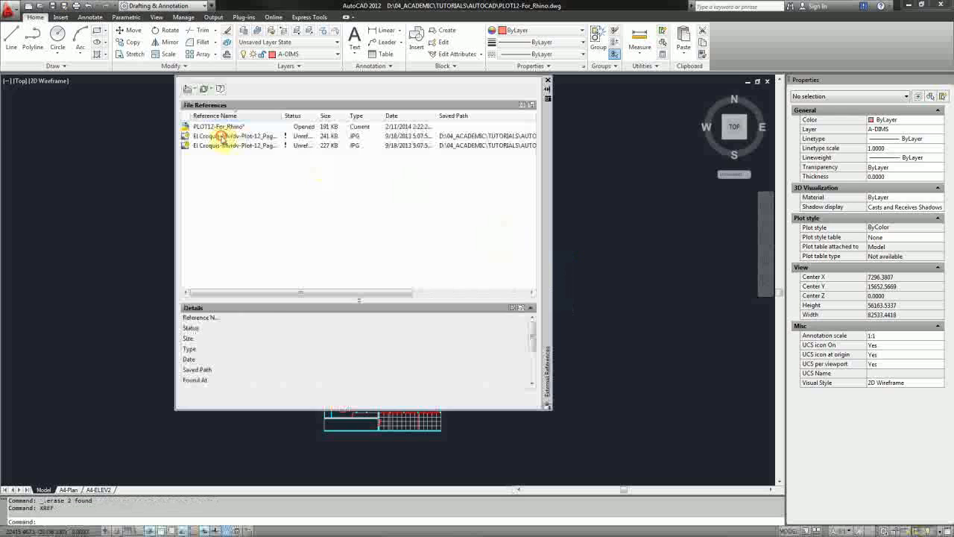
Detach both JPG image references, leaving only PLOT12-For_Rhino, and close the references palette.
{"action": "left_click", "coordinate": [235, 144]}
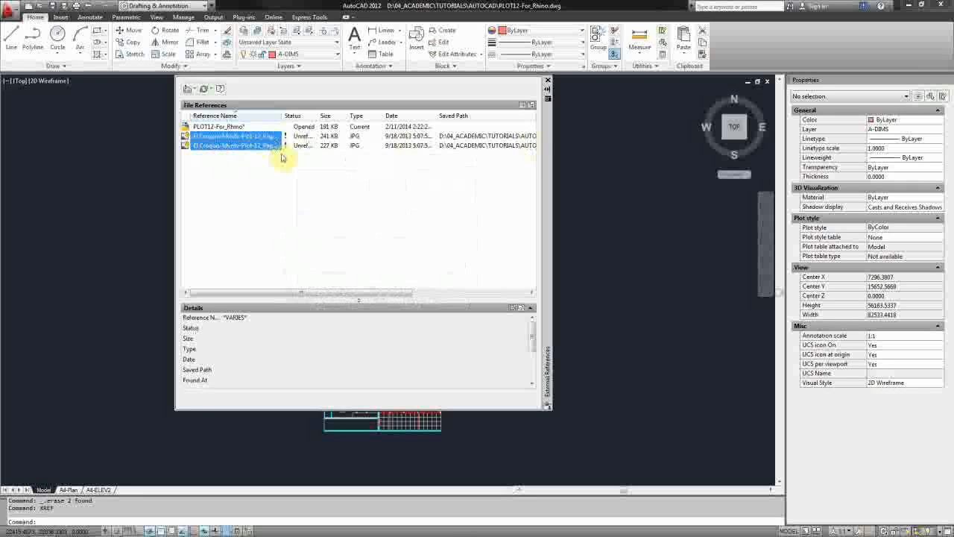
{"action": "mouse_move", "coordinate": [239, 147]}
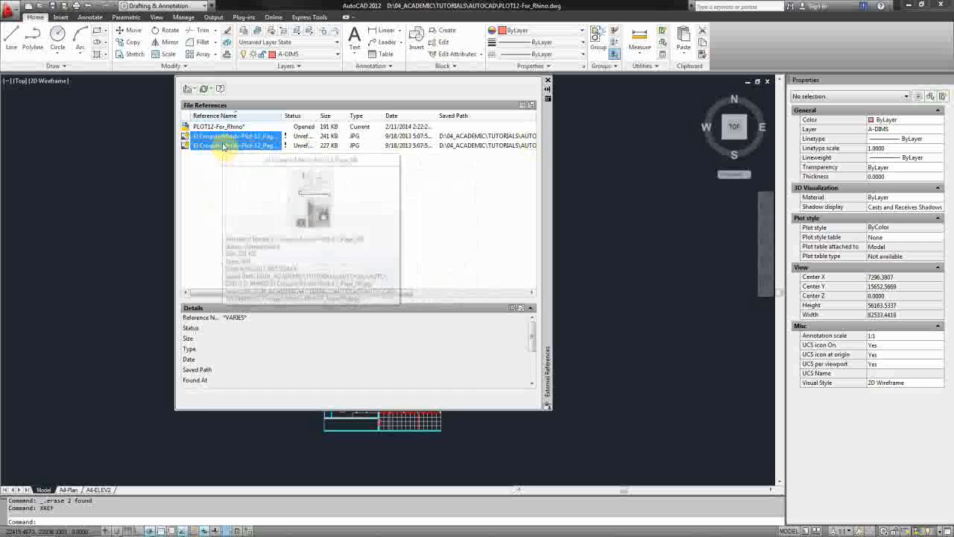
{"action": "right_click", "coordinate": [235, 146]}
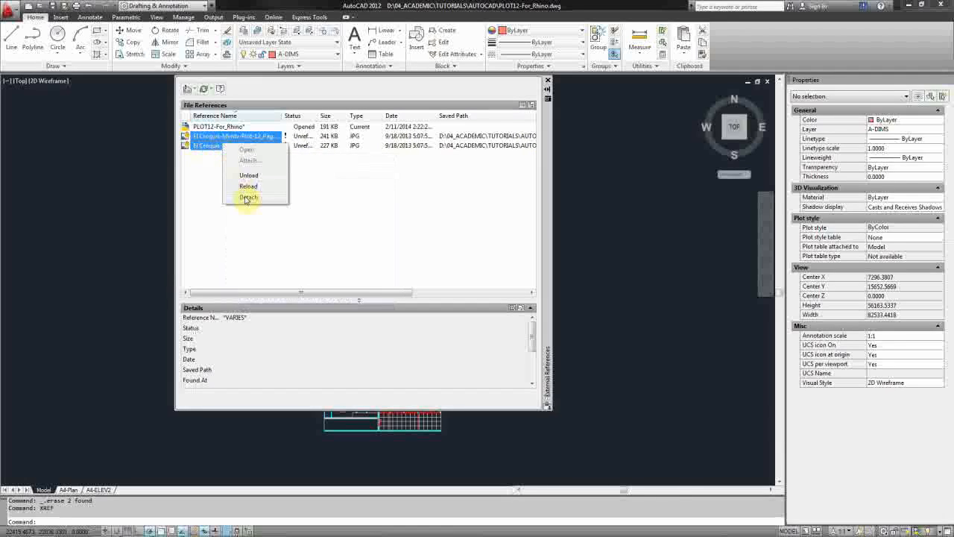
{"action": "left_click", "coordinate": [247, 197]}
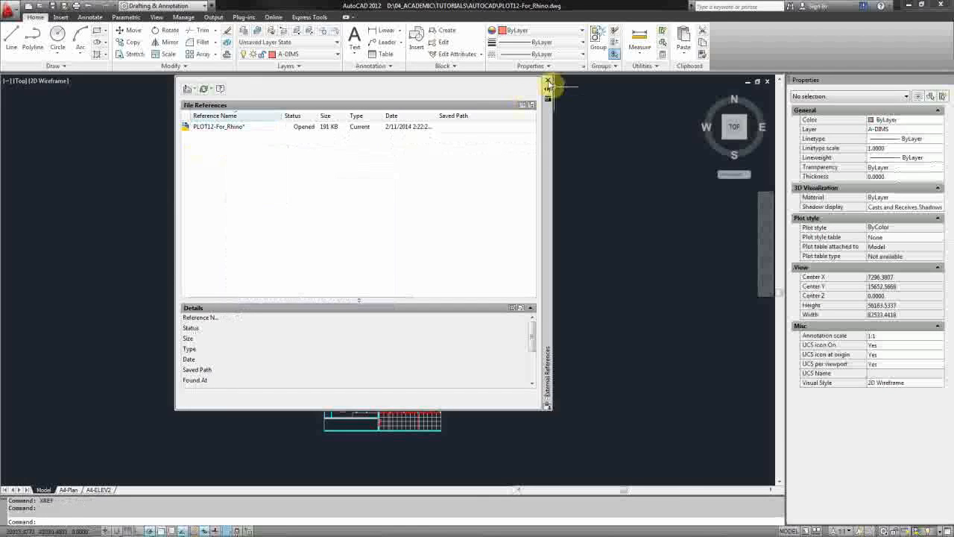
{"action": "left_click", "coordinate": [218, 126]}
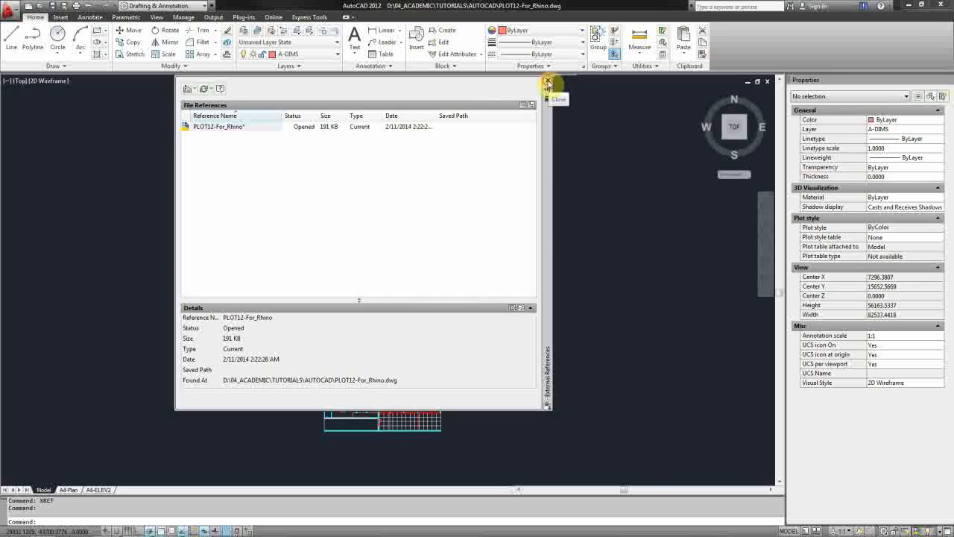
{"action": "left_click", "coordinate": [549, 80]}
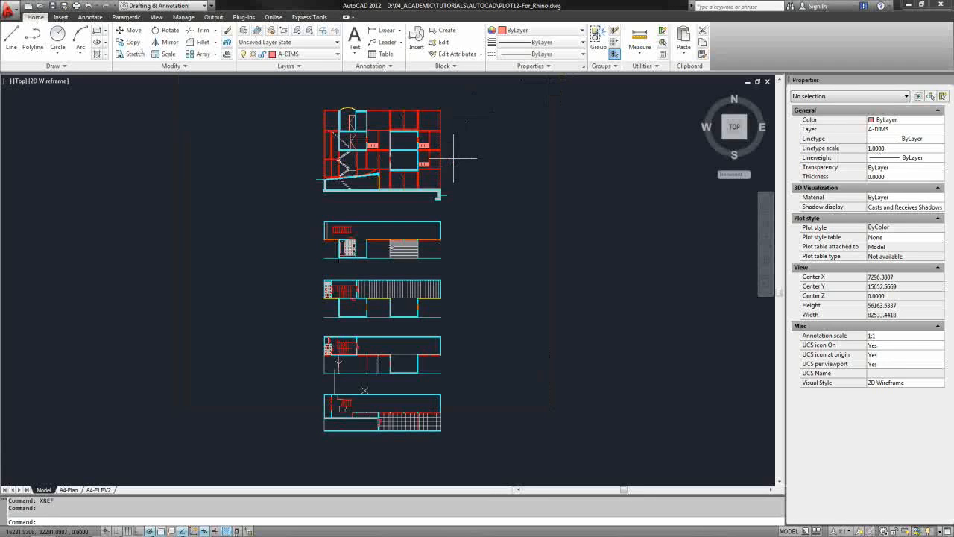
{"action": "mouse_move", "coordinate": [451, 157]}
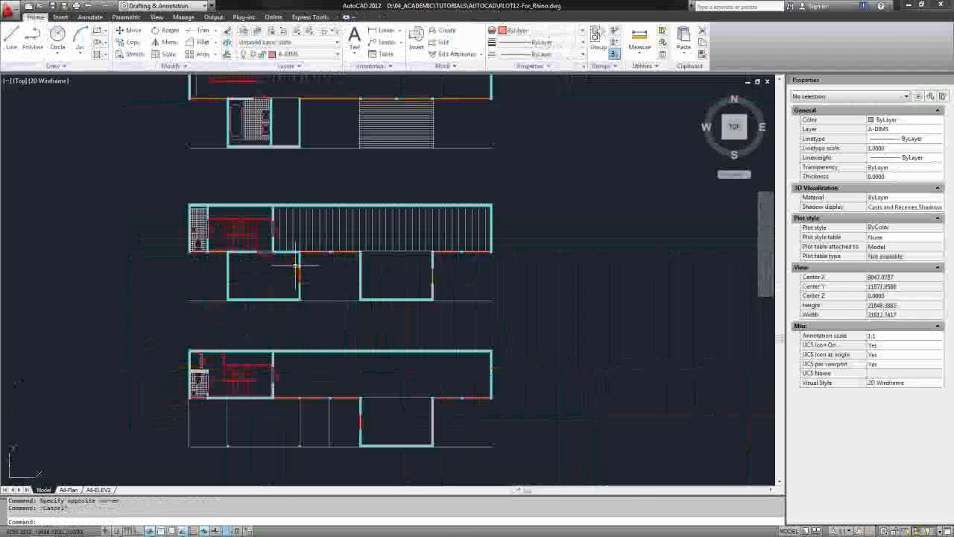
Zoom into the floor plans to check a floor-pattern line's layer, A-FLOR-PATT.
{"action": "scroll", "scroll_direction": "down", "scroll_amount": 3}
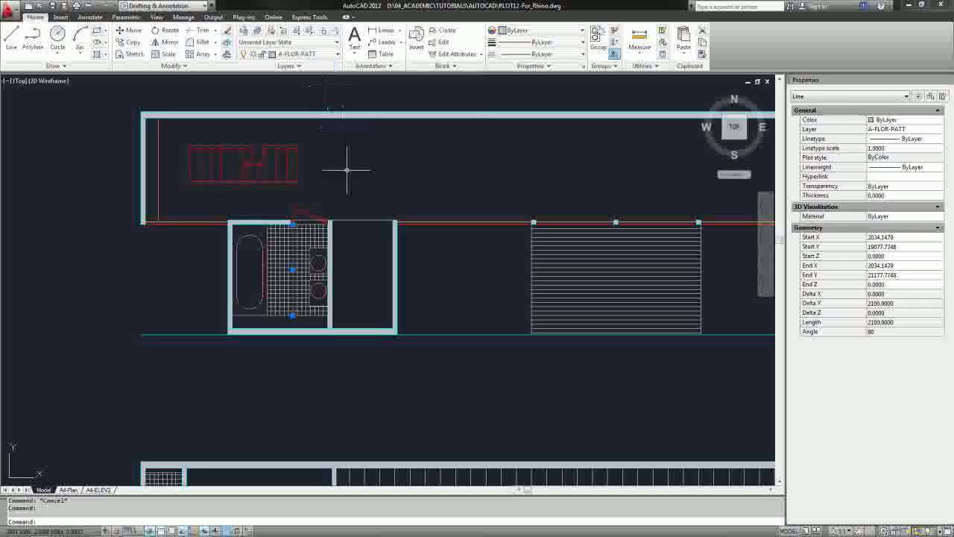
Quick-select every object on layer A-FLOR-PATT (about 166) and erase them.
{"action": "right_click", "coordinate": [350, 176]}
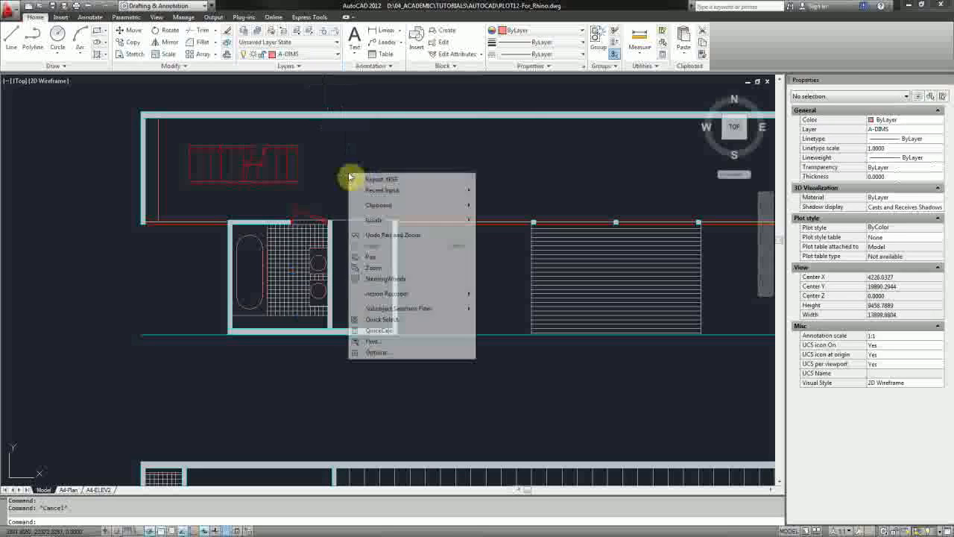
{"action": "mouse_move", "coordinate": [373, 220]}
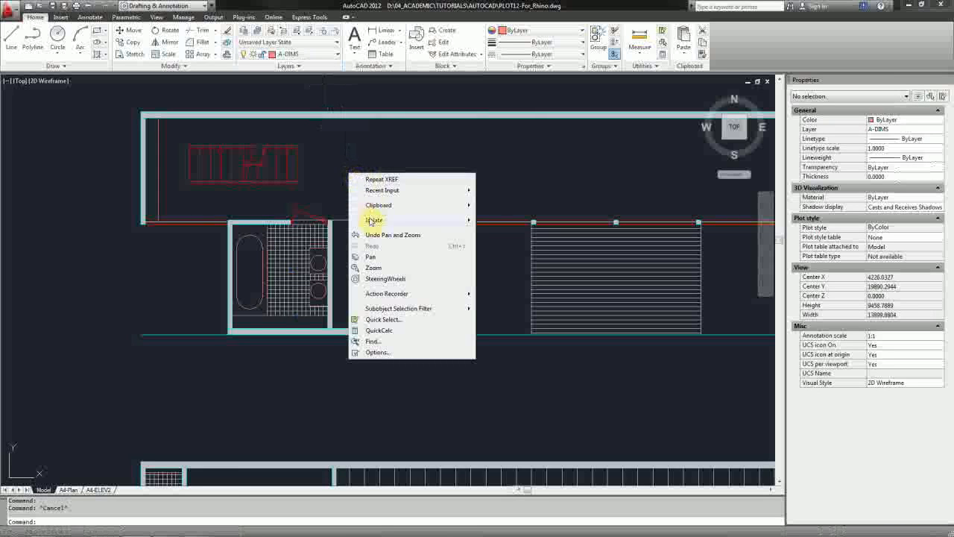
{"action": "mouse_move", "coordinate": [381, 319]}
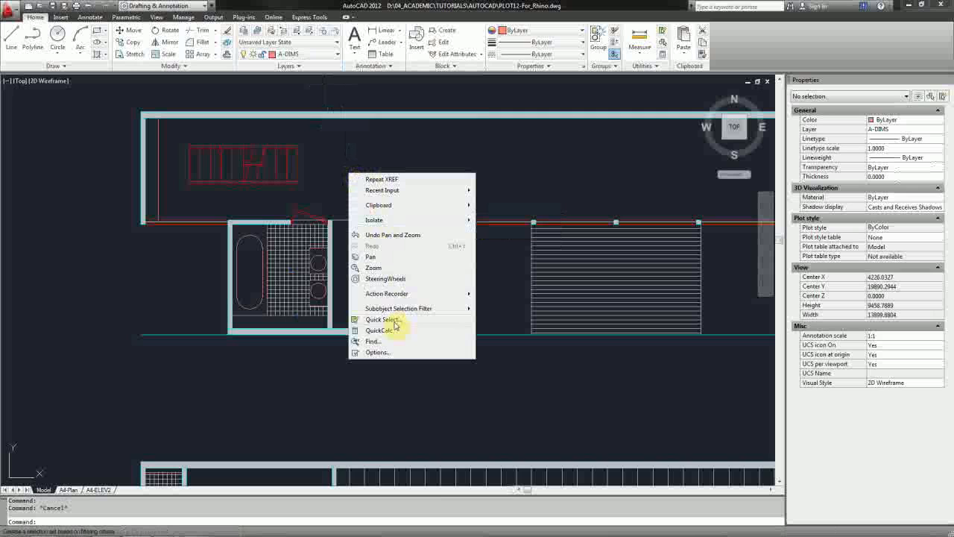
{"action": "left_click", "coordinate": [381, 319]}
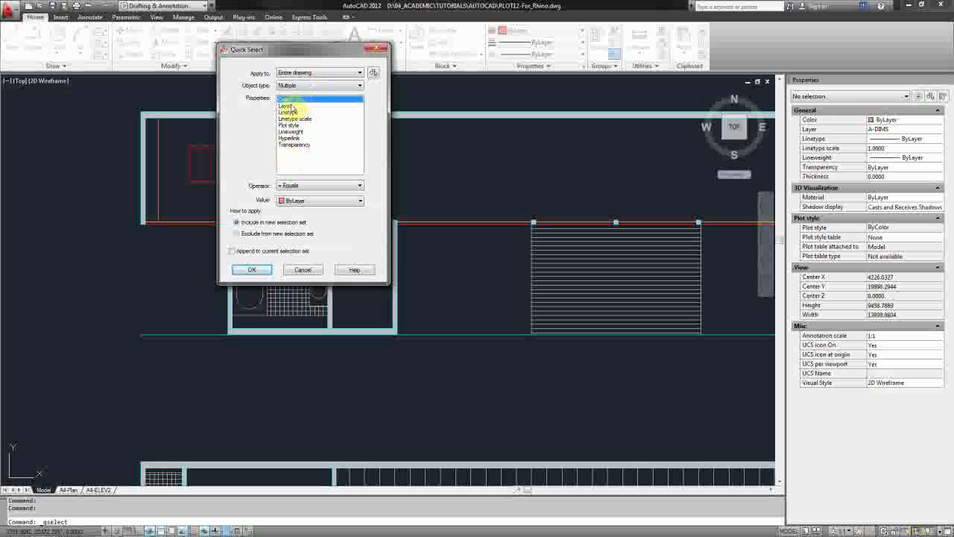
{"action": "mouse_move", "coordinate": [286, 108]}
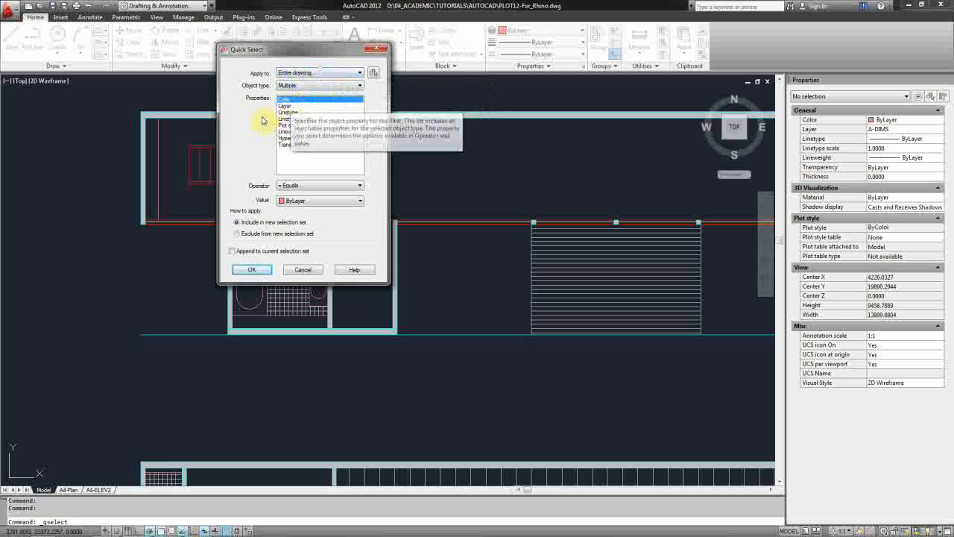
{"action": "left_click", "coordinate": [296, 111]}
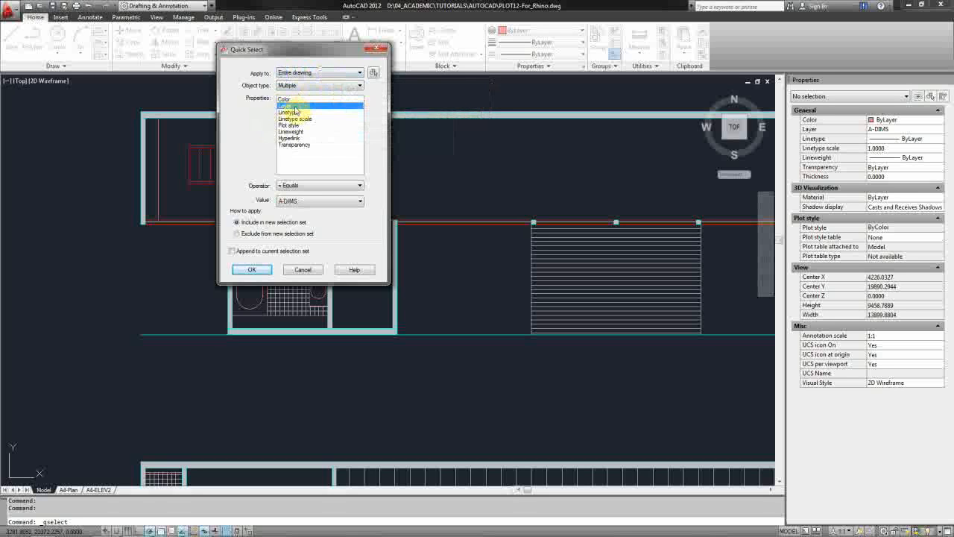
{"action": "left_click", "coordinate": [287, 105]}
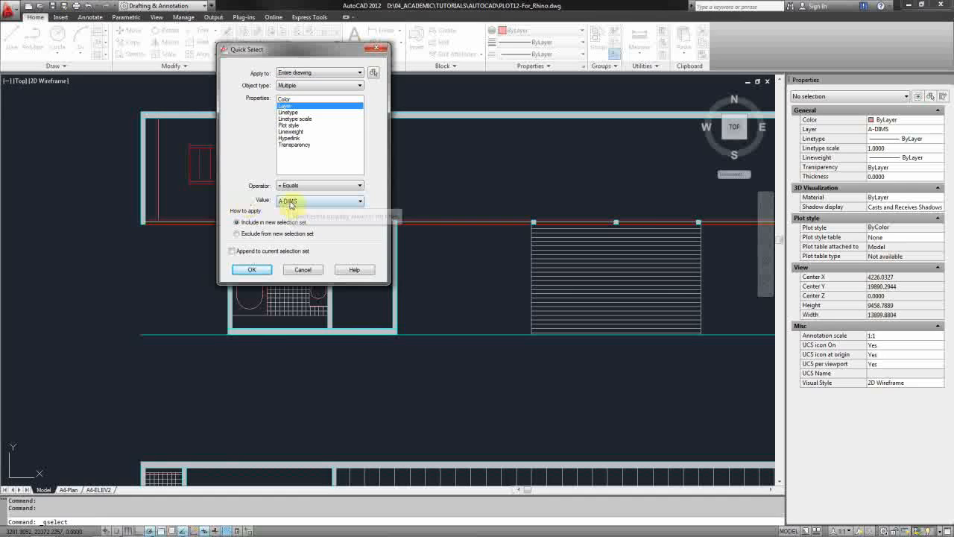
{"action": "left_click", "coordinate": [361, 200]}
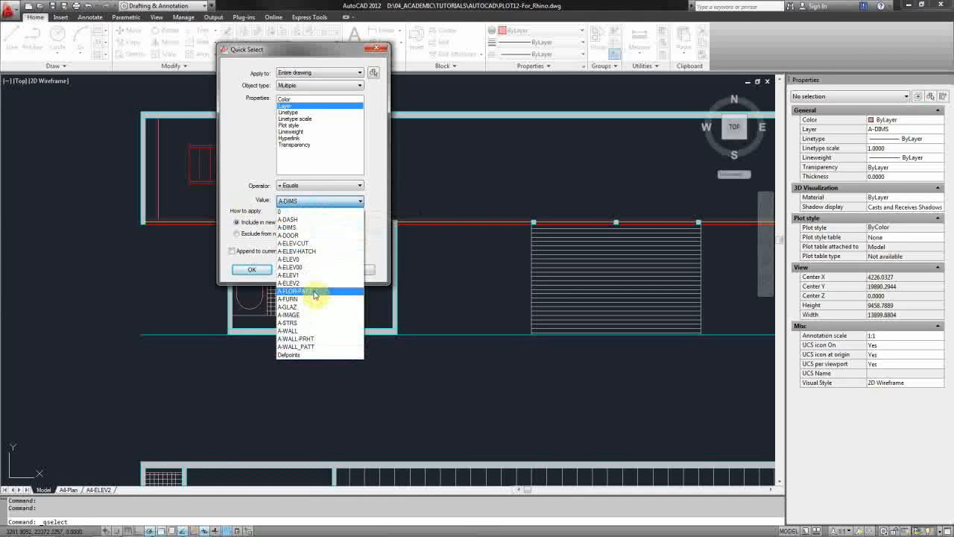
{"action": "left_click", "coordinate": [297, 291]}
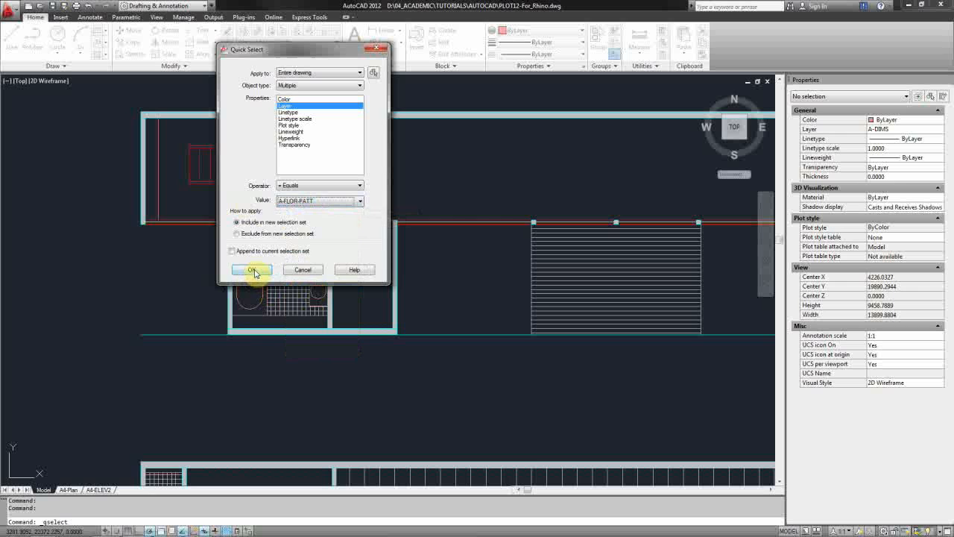
{"action": "left_click", "coordinate": [252, 269]}
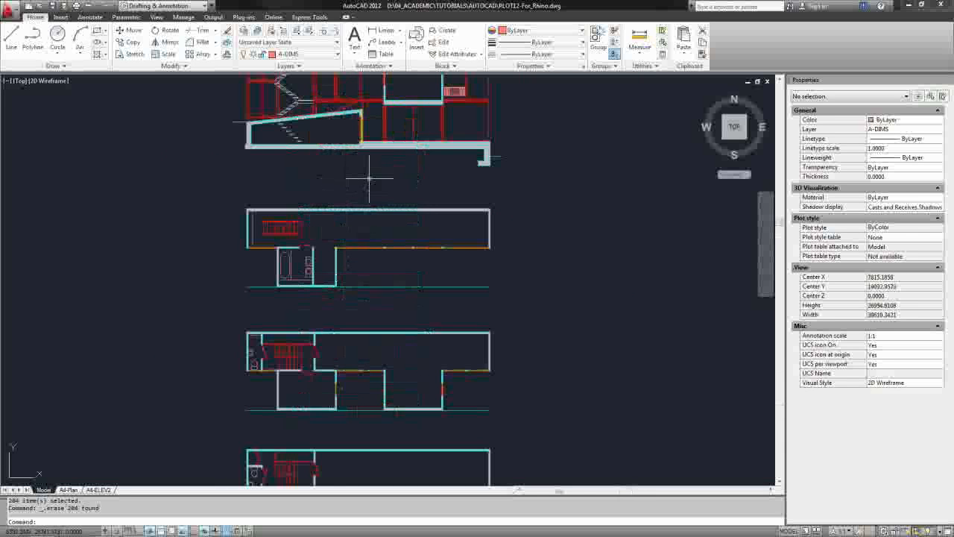
Quick-select every Hatch object across the entire drawing and erase them.
{"action": "right_click", "coordinate": [373, 179]}
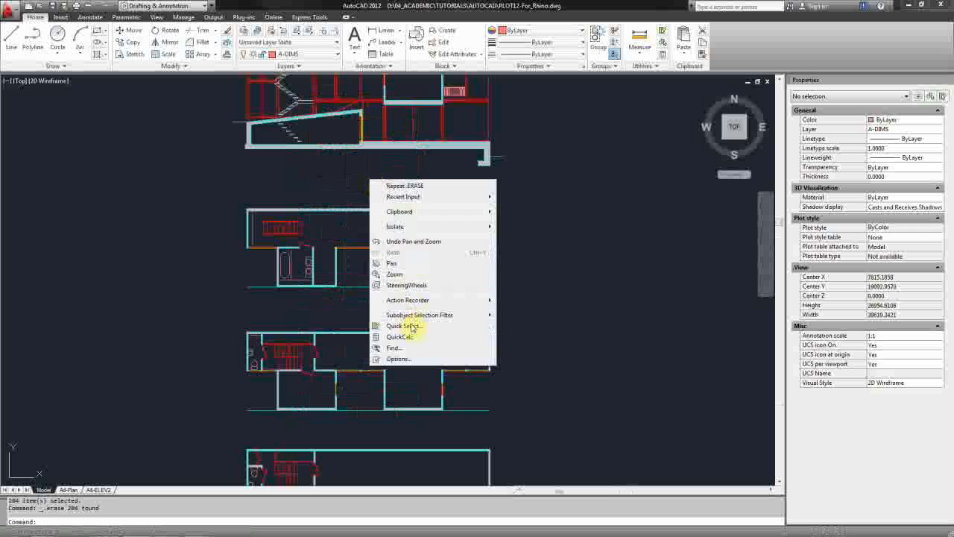
{"action": "left_click", "coordinate": [402, 325]}
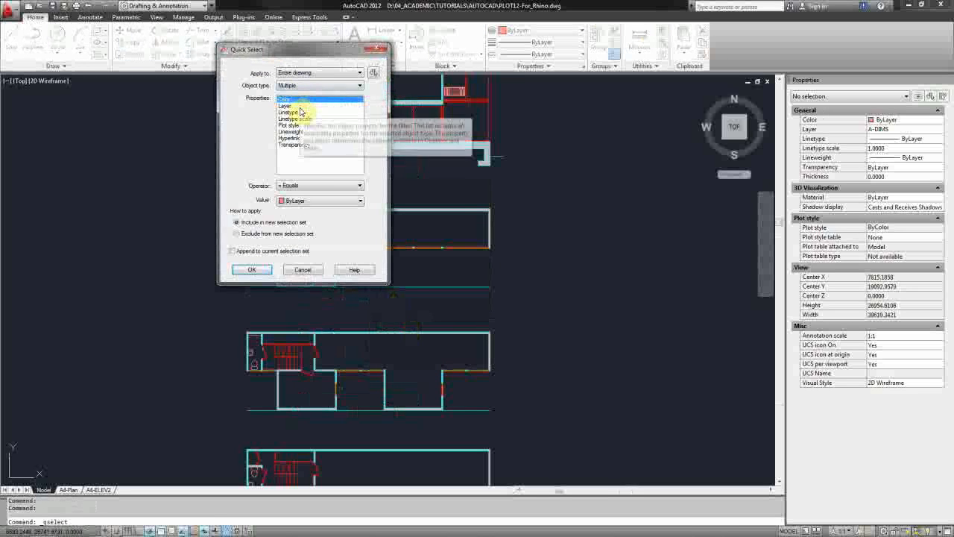
{"action": "left_click", "coordinate": [286, 104]}
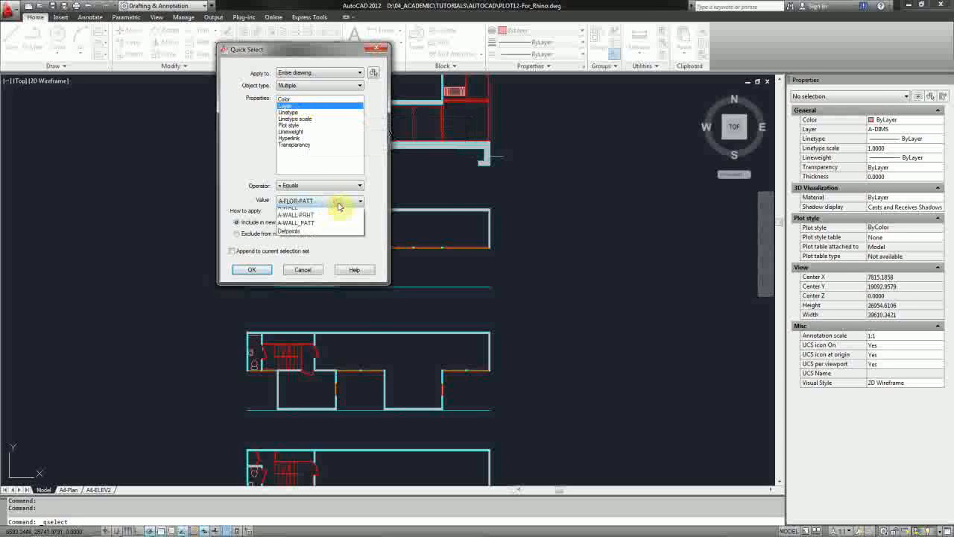
{"action": "left_click", "coordinate": [360, 200]}
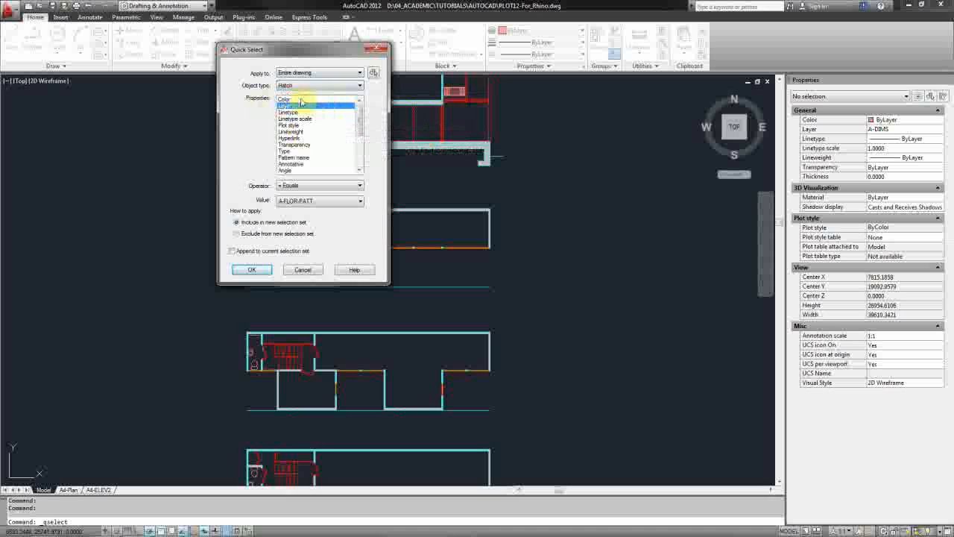
{"action": "left_click", "coordinate": [286, 98]}
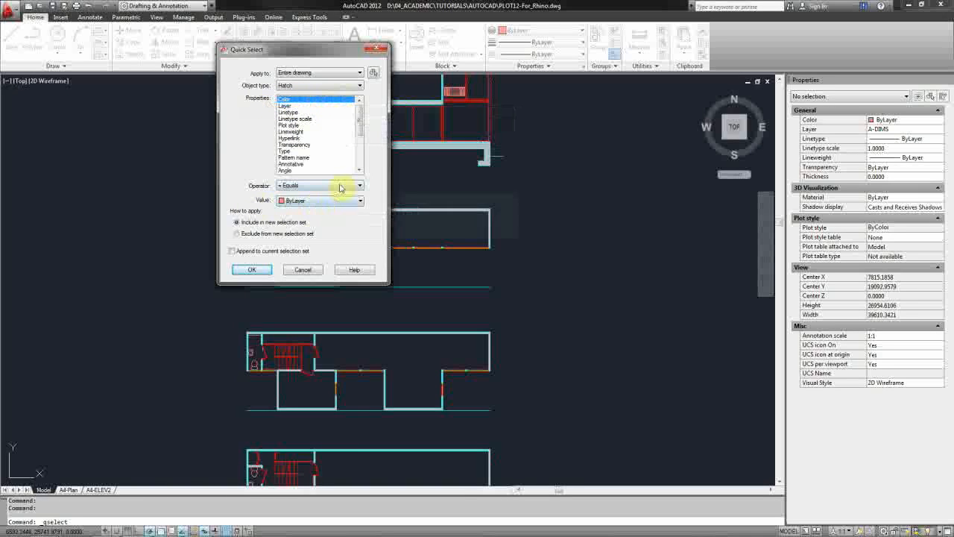
{"action": "mouse_move", "coordinate": [326, 212]}
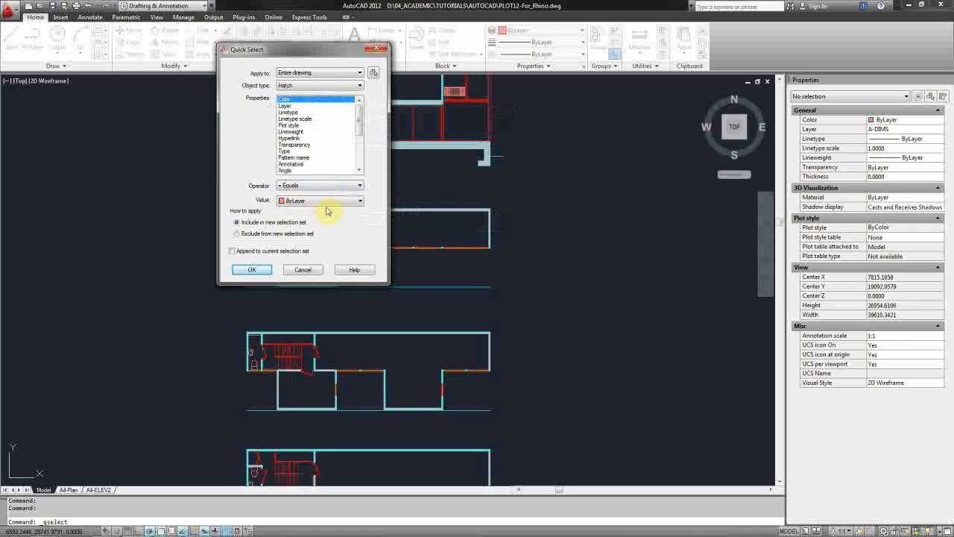
{"action": "mouse_move", "coordinate": [365, 218]}
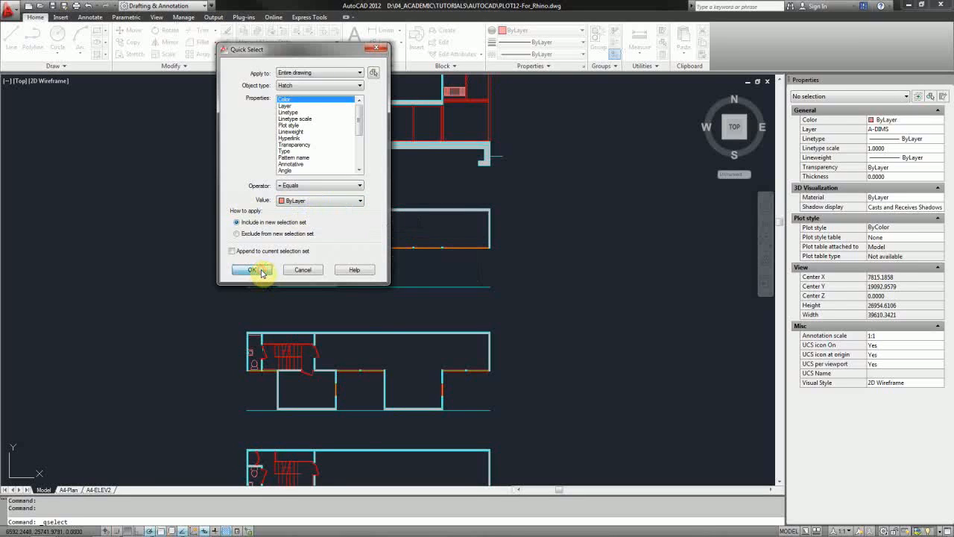
{"action": "left_click", "coordinate": [250, 268]}
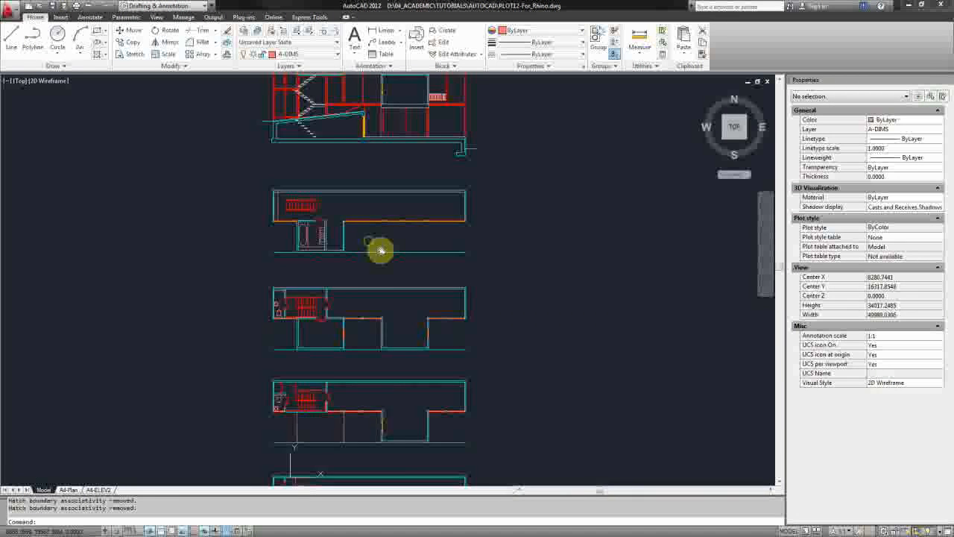
{"action": "scroll", "scroll_direction": "down", "scroll_amount": 3}
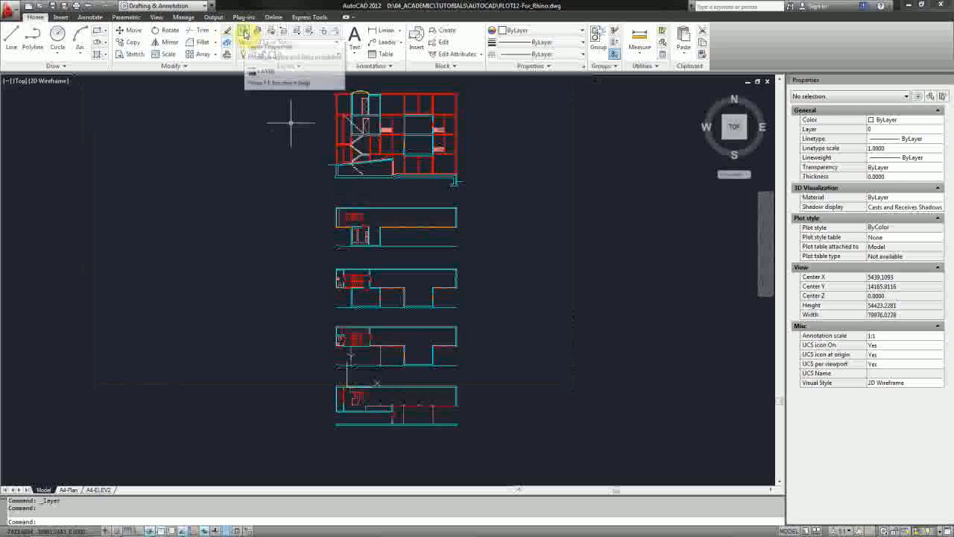
Bring up the Layer Properties Manager listing the drawing's 19 layers.
{"action": "left_click", "coordinate": [247, 35]}
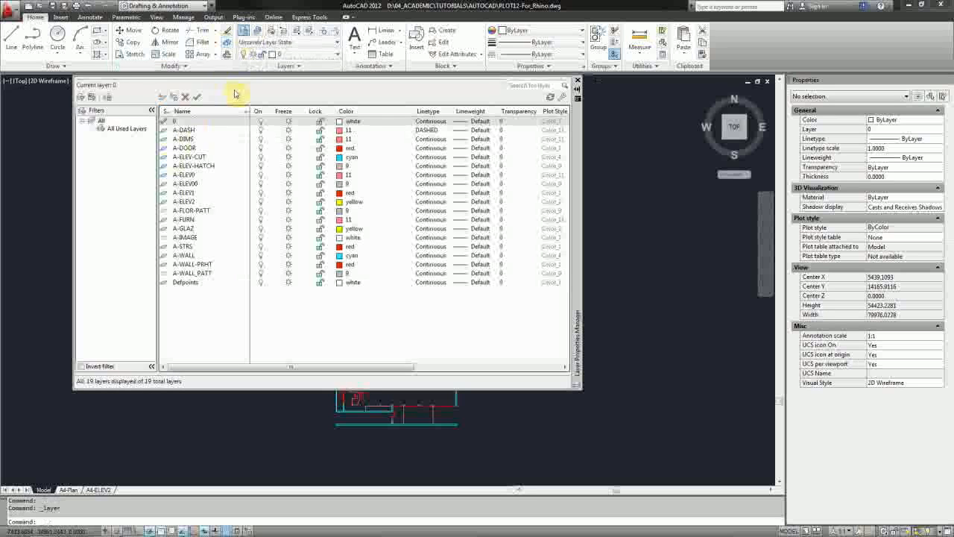
{"action": "mouse_move", "coordinate": [208, 237]}
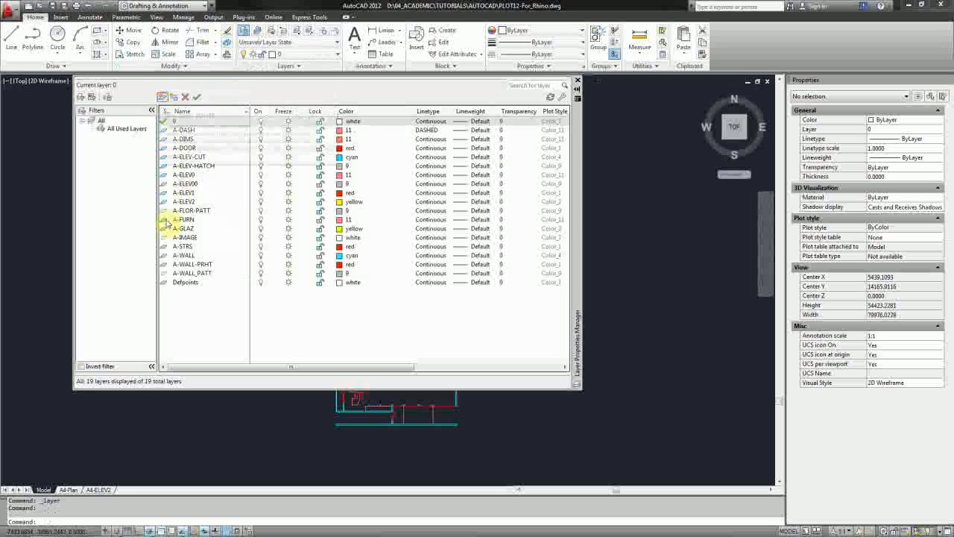
Create five new layers named CAD-1, CAD-2, CAD-3, CAD-4 and CAD-SECTION.
{"action": "left_click", "coordinate": [164, 97]}
{"action": "type", "text": "CAD"}
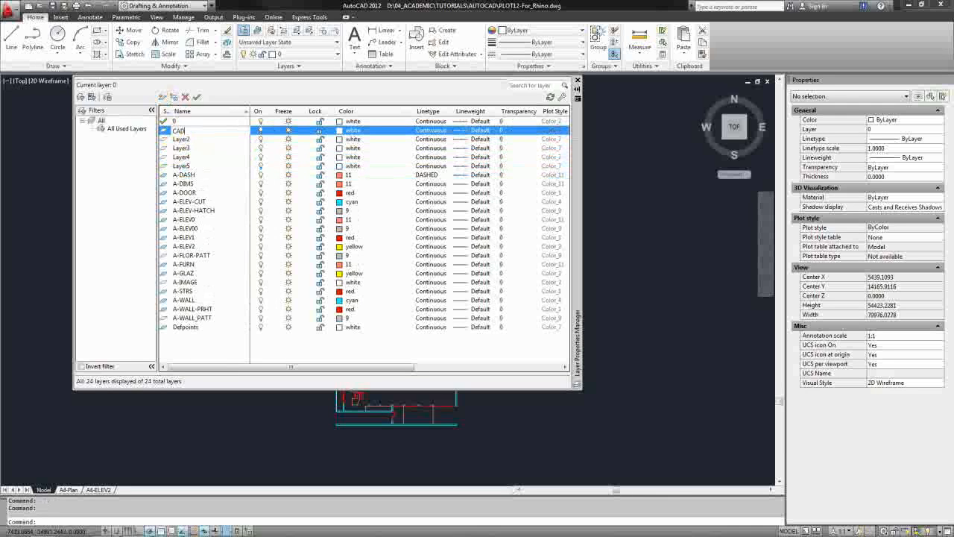
{"action": "left_click", "coordinate": [181, 140]}
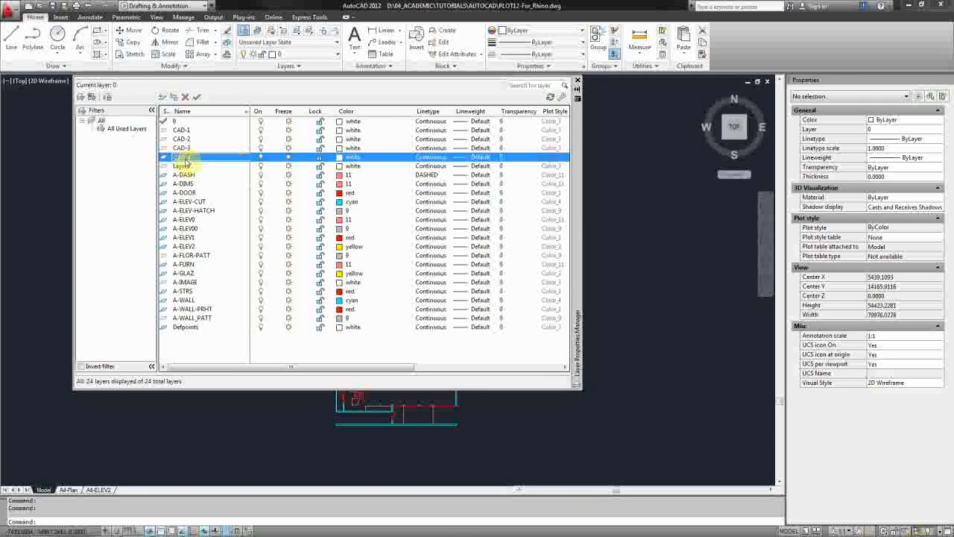
{"action": "left_click", "coordinate": [186, 161]}
{"action": "type", "text": "CAD-SECTION"}
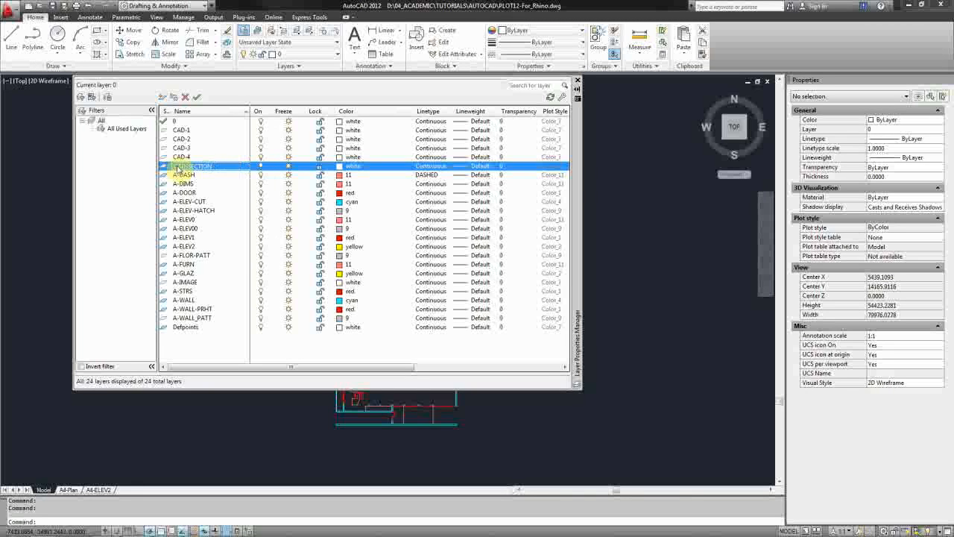
{"action": "left_click", "coordinate": [340, 165]}
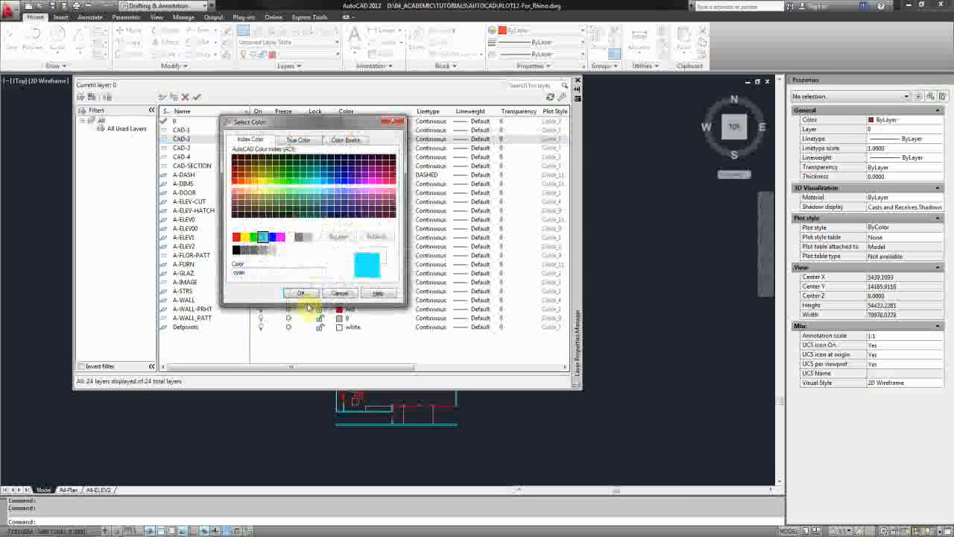
Give the new CAD layers distinct colours and close the Layer Properties Manager.
{"action": "left_click", "coordinate": [302, 292]}
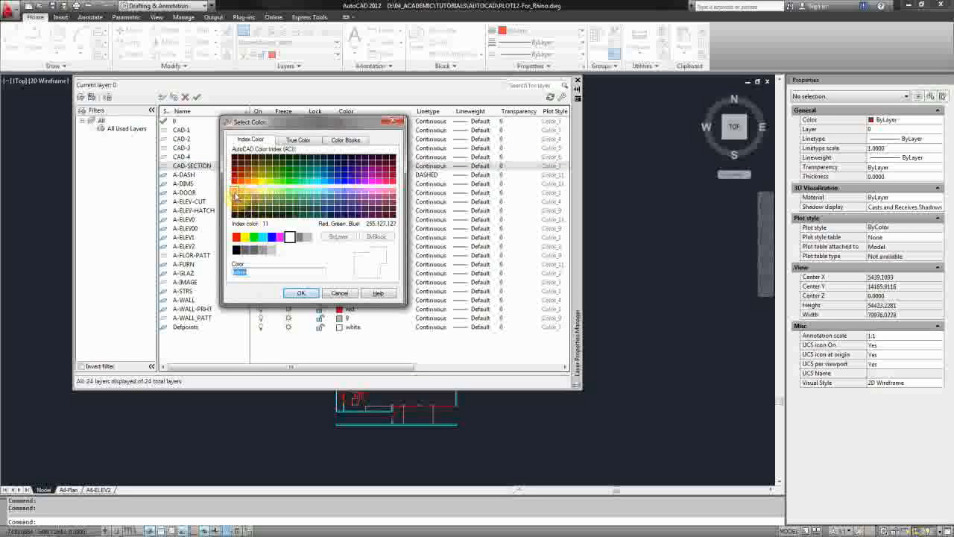
{"action": "left_click", "coordinate": [301, 291]}
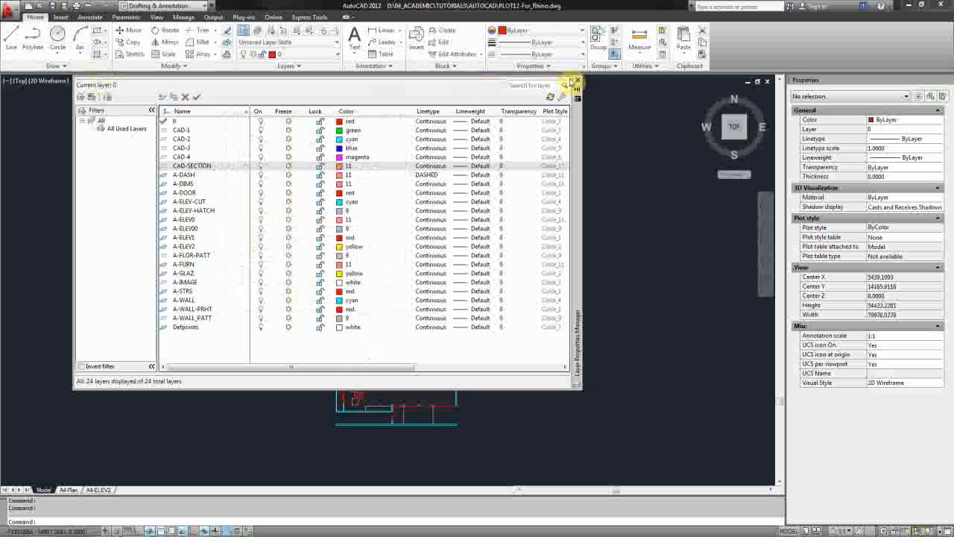
{"action": "left_click", "coordinate": [579, 80]}
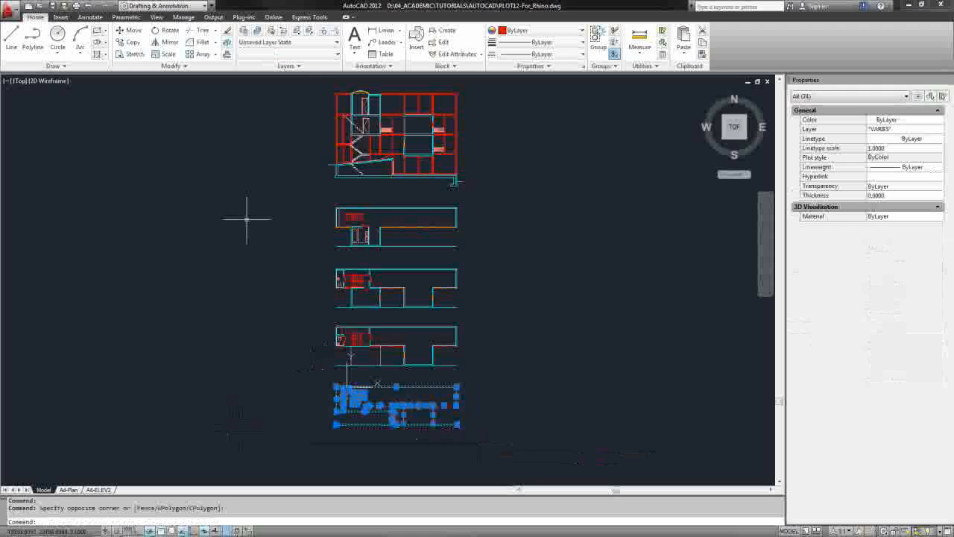
{"action": "mouse_move", "coordinate": [335, 57]}
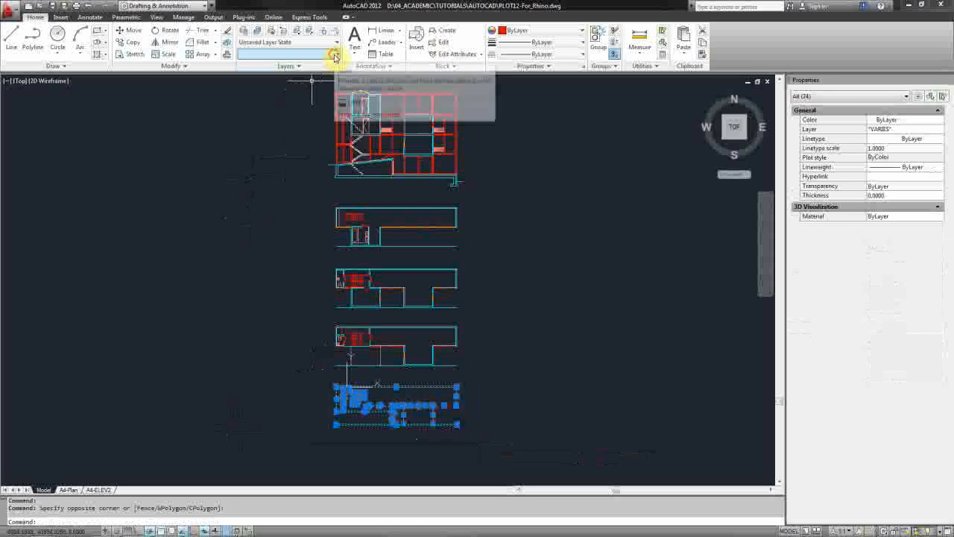
Move the bottom floor plan onto layer CAD-1 and the next plan up onto CAD-2.
{"action": "left_click", "coordinate": [333, 54]}
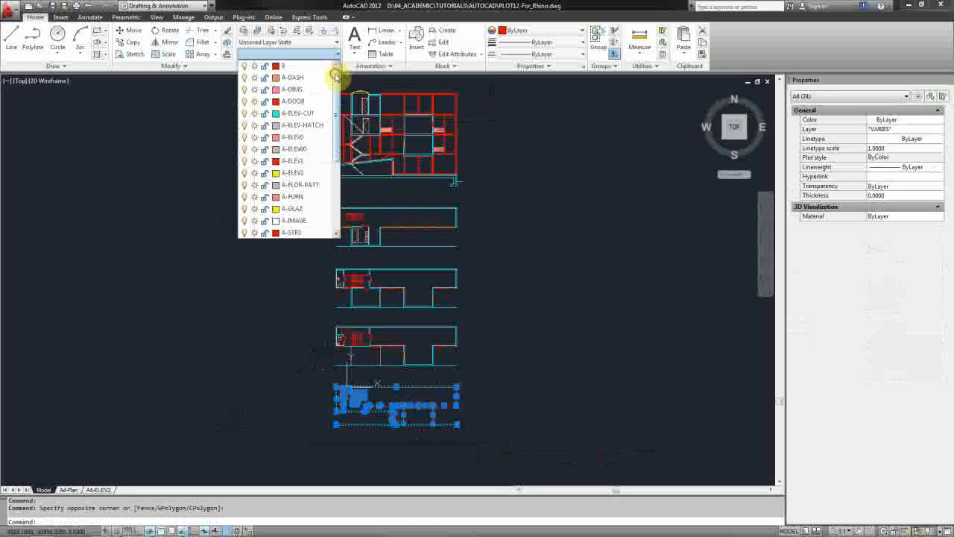
{"action": "scroll", "scroll_direction": "down", "scroll_amount": 3}
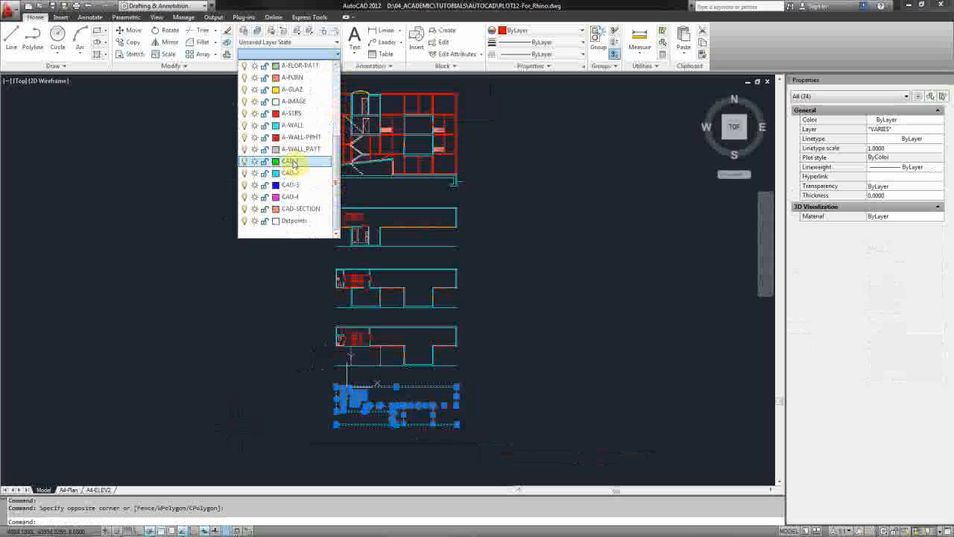
{"action": "left_click", "coordinate": [291, 161]}
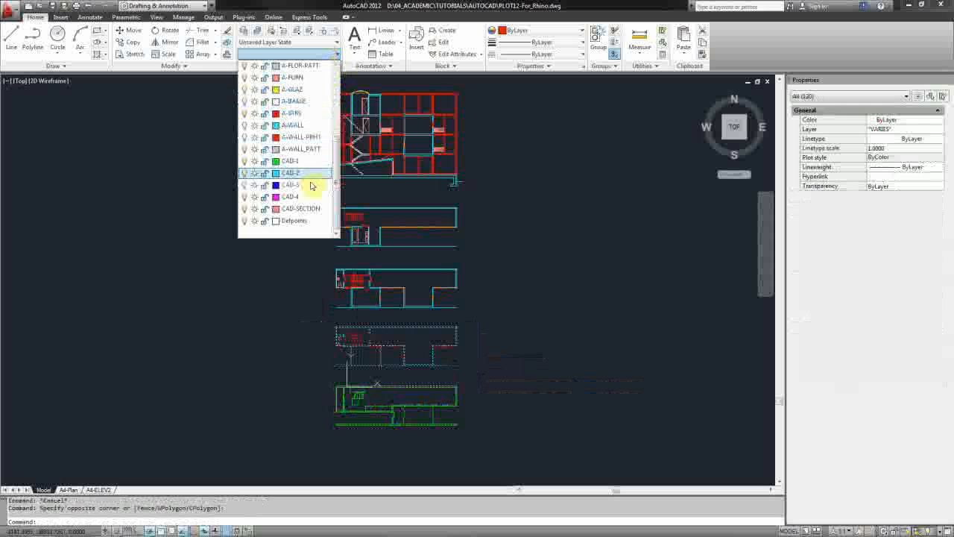
{"action": "left_click", "coordinate": [290, 172]}
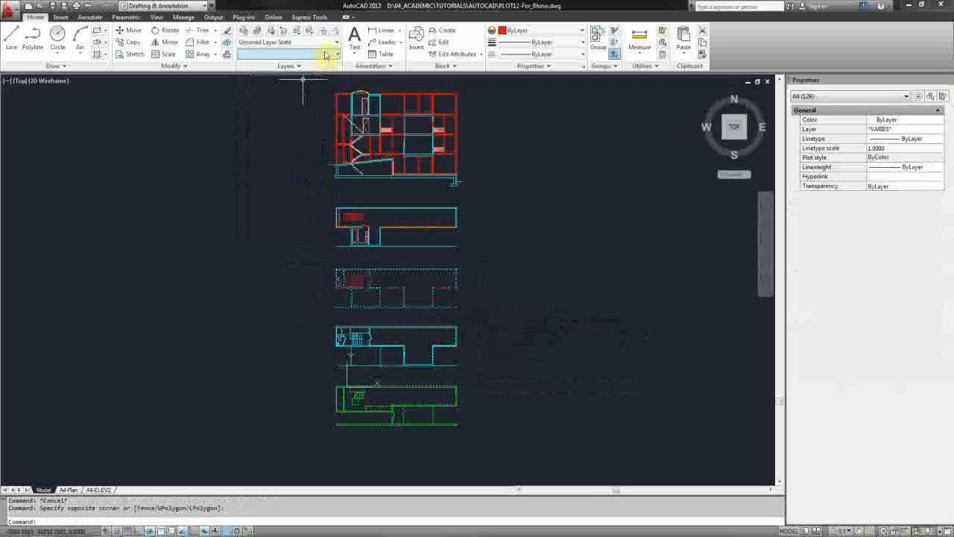
Move the middle plan and the remaining plan and section onto their own CAD layers.
{"action": "left_click", "coordinate": [326, 53]}
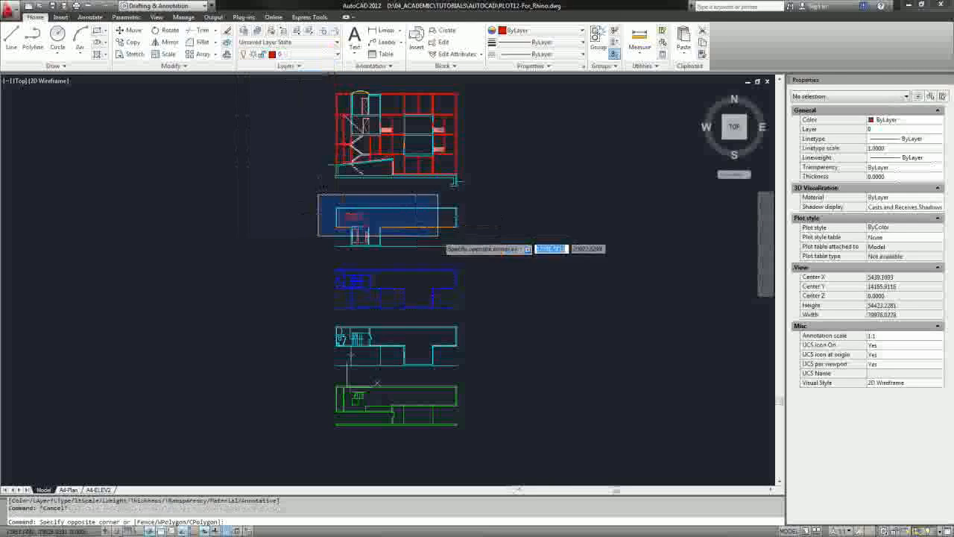
{"action": "left_click", "coordinate": [334, 41]}
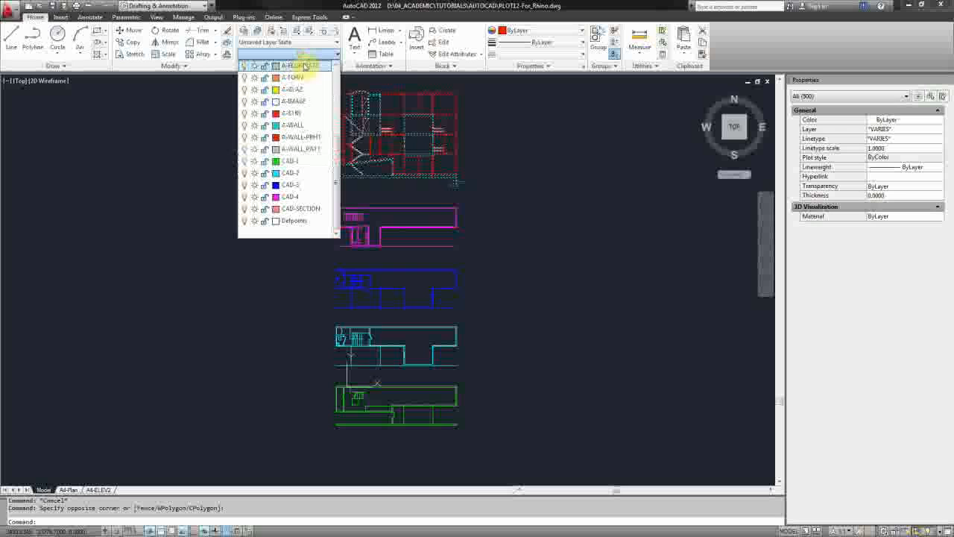
{"action": "left_click", "coordinate": [301, 208]}
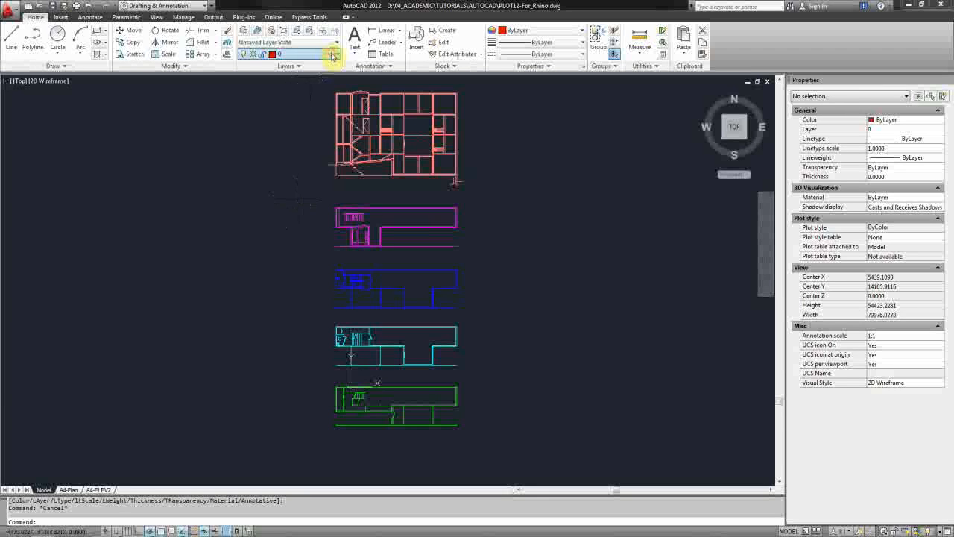
{"action": "left_click", "coordinate": [331, 53]}
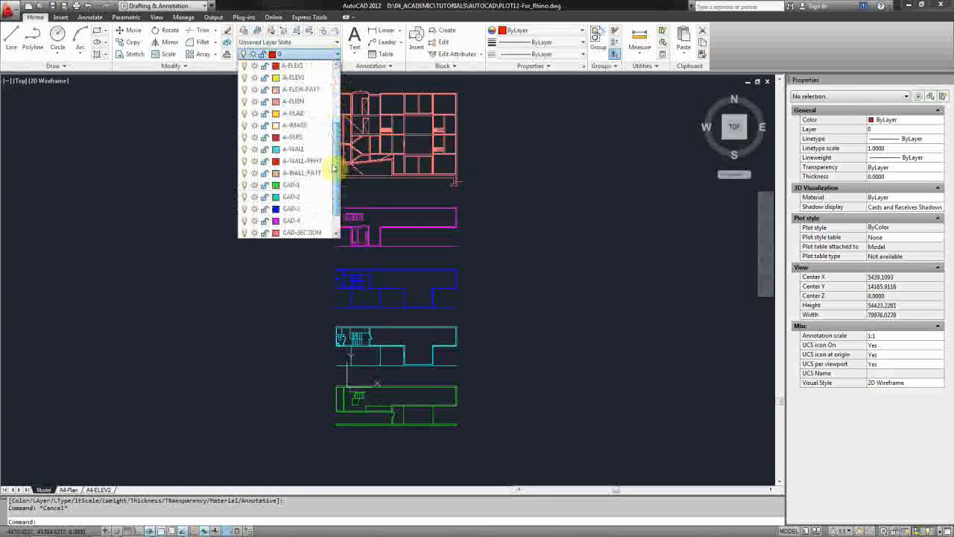
{"action": "left_click", "coordinate": [261, 134]}
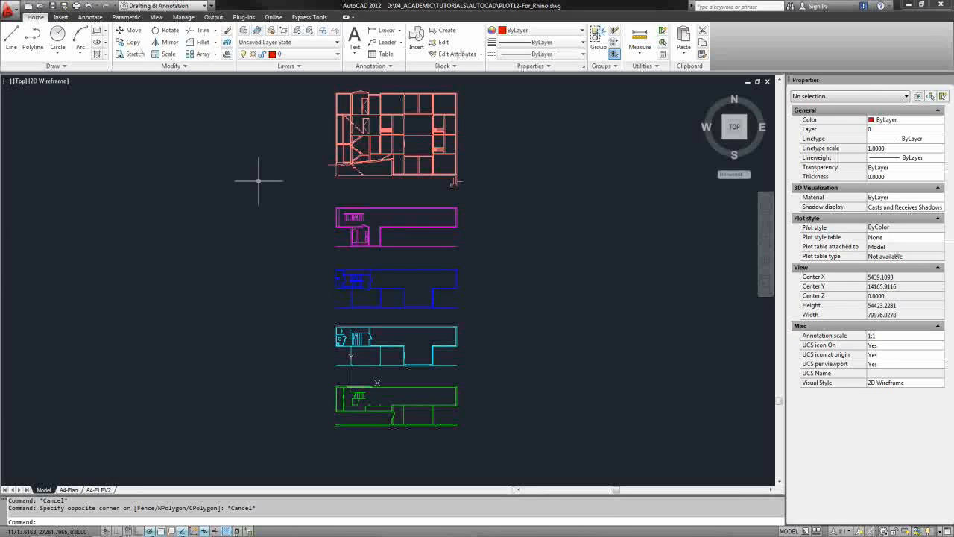
Purge all unused named items (layers, blocks, styles) from the drawing with PU.
{"action": "type", "text": "PURGE"}
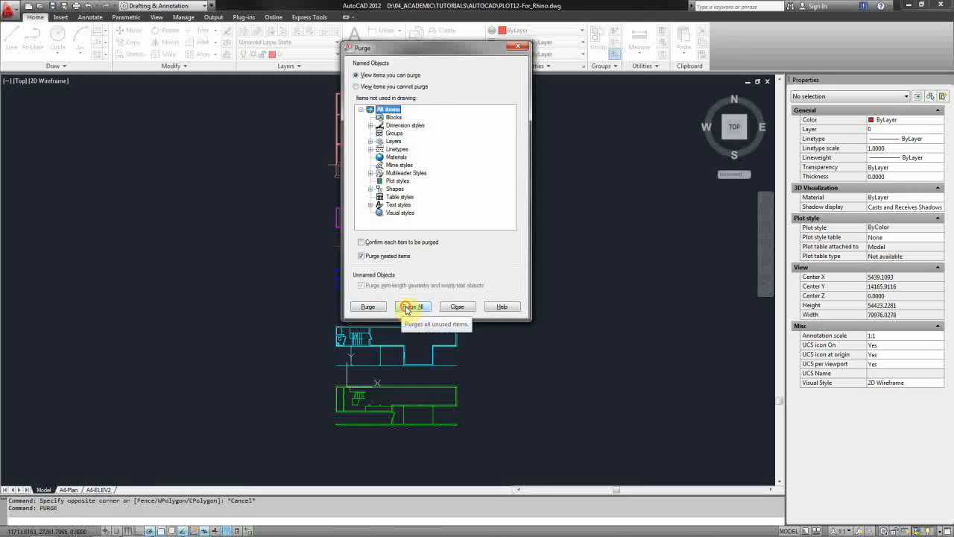
{"action": "left_click", "coordinate": [413, 306]}
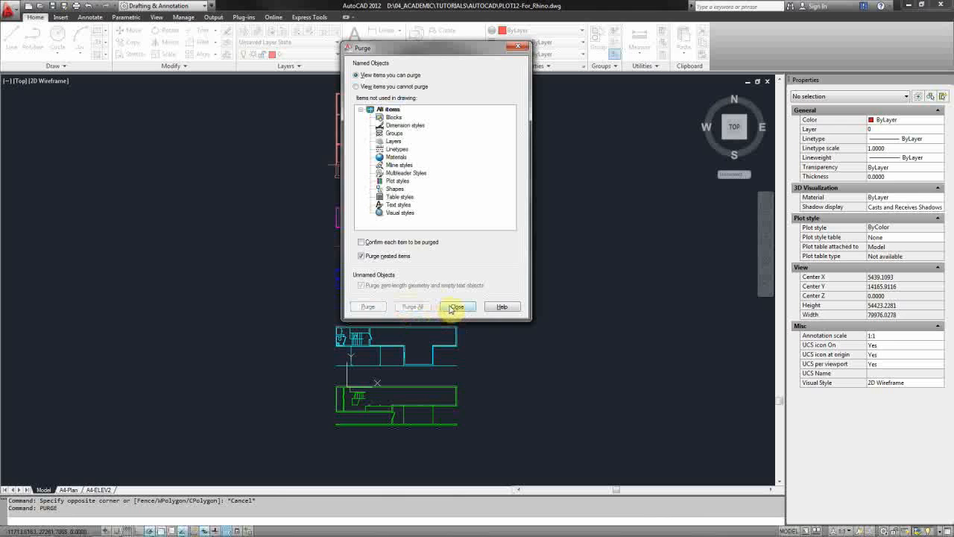
{"action": "left_click", "coordinate": [457, 307]}
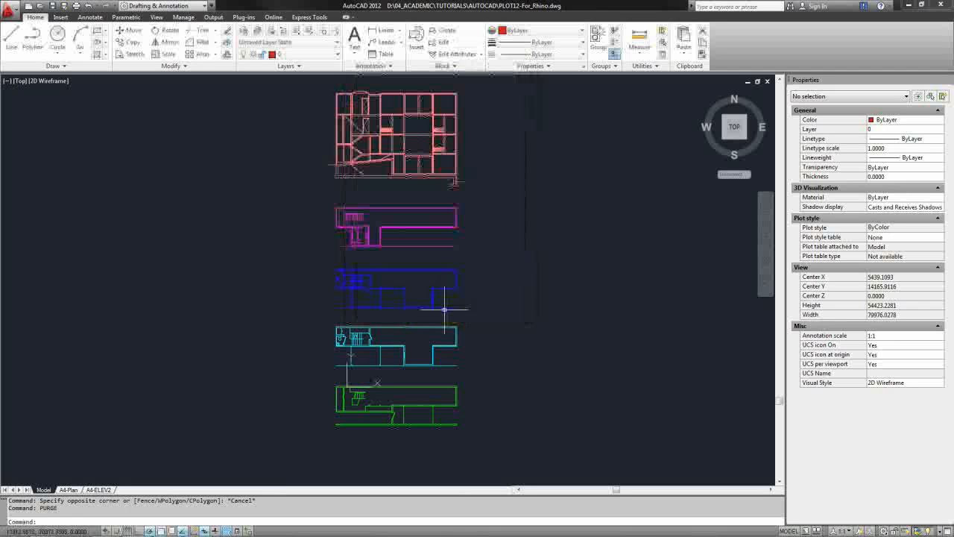
{"action": "mouse_move", "coordinate": [313, 149]}
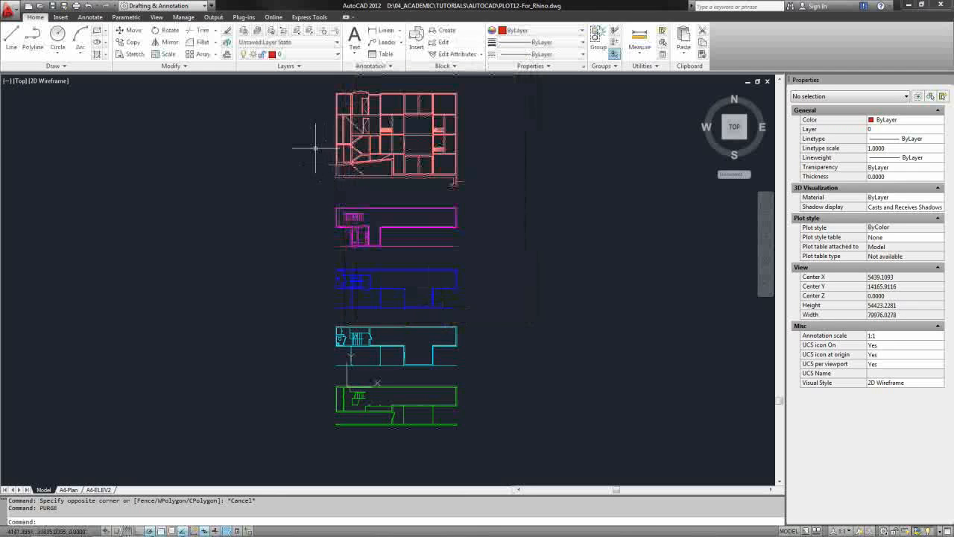
{"action": "mouse_move", "coordinate": [12, 152]}
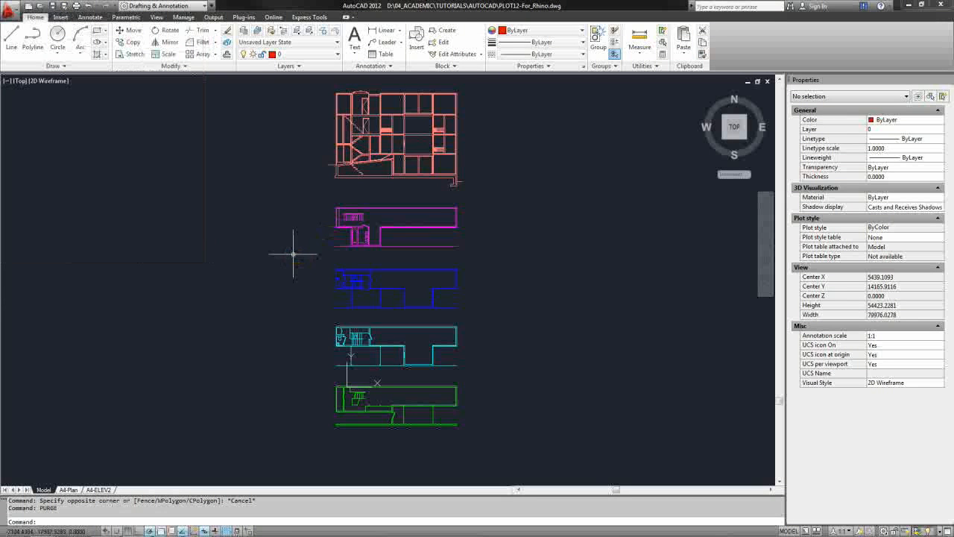
{"action": "mouse_move", "coordinate": [80, 102]}
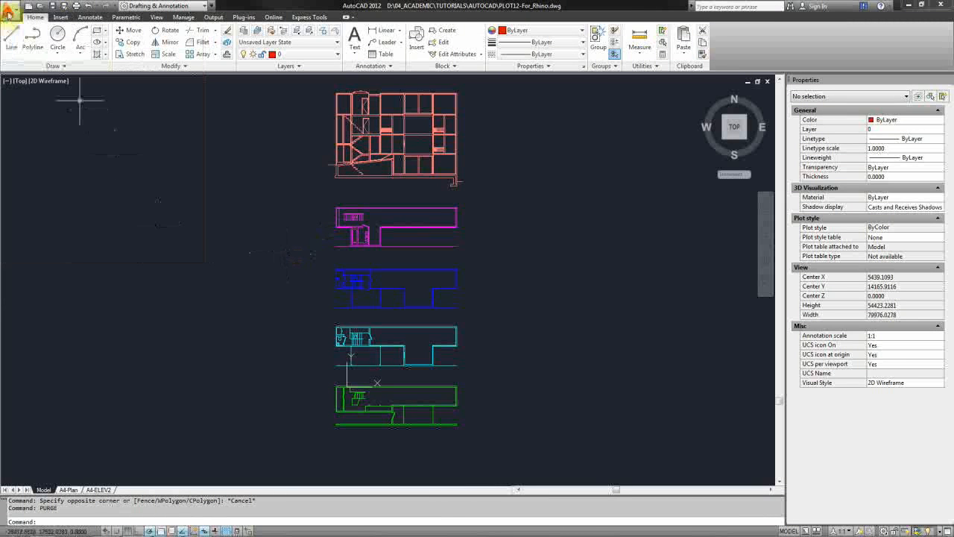
Save As PLOT12-For_Rhino.dwg in AutoCAD 2004/LT2004 format, replacing the existing file.
{"action": "left_click", "coordinate": [10, 17]}
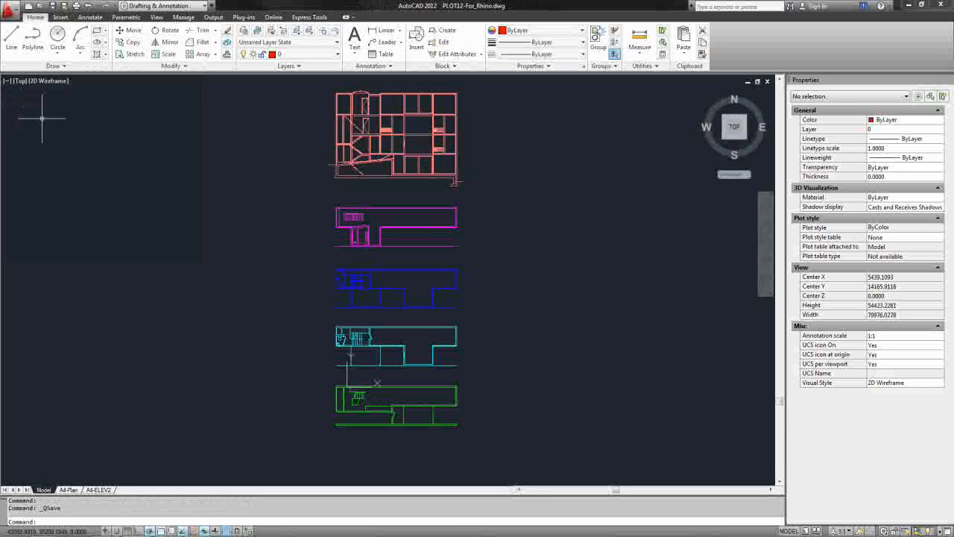
{"action": "mouse_move", "coordinate": [97, 158]}
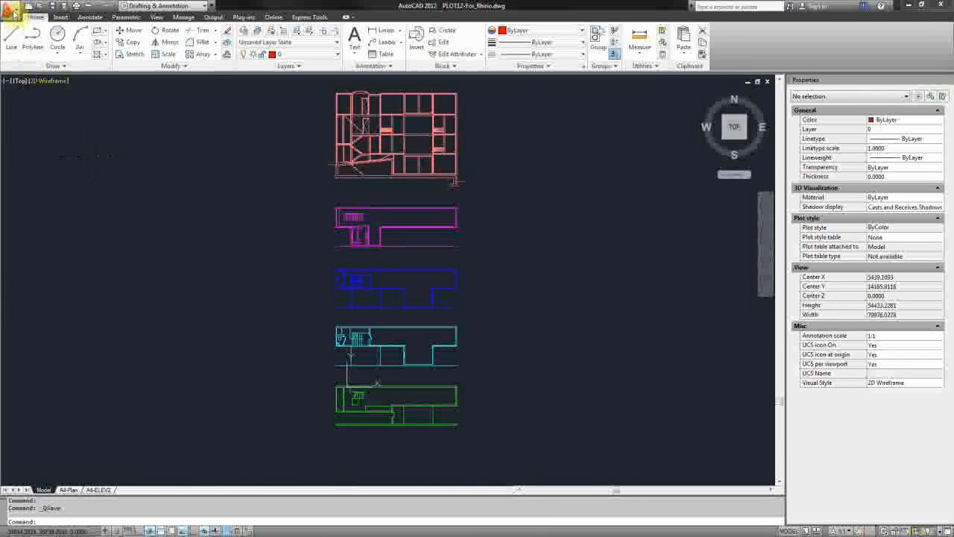
{"action": "left_click", "coordinate": [9, 6]}
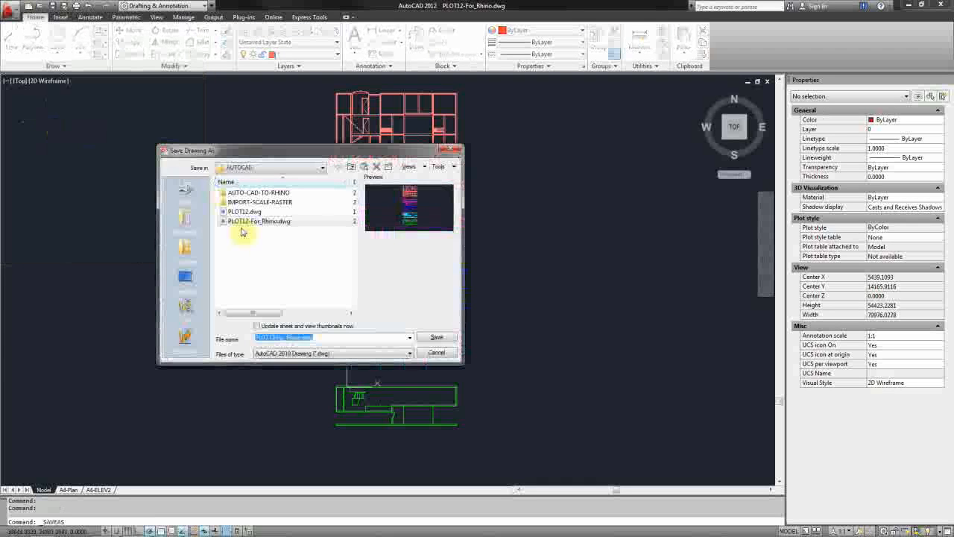
{"action": "mouse_move", "coordinate": [283, 220]}
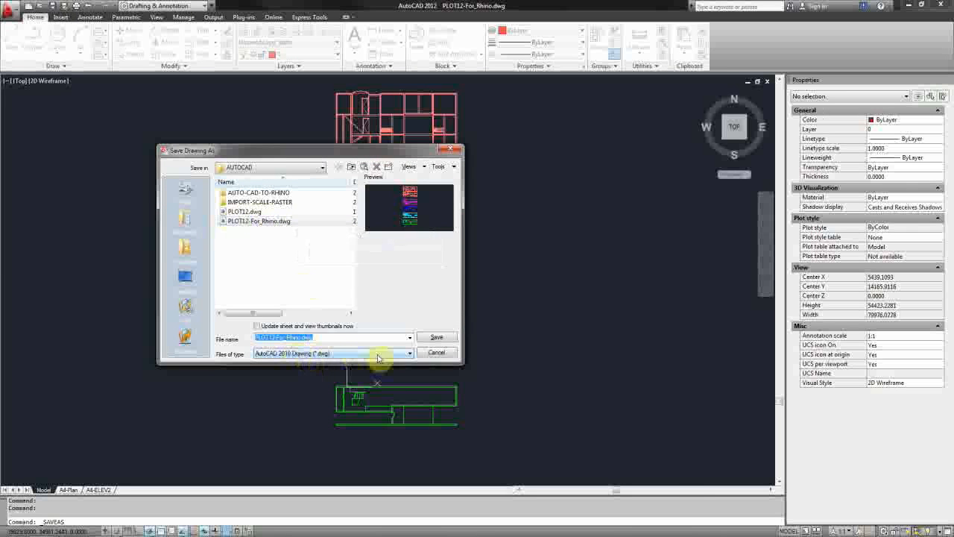
{"action": "left_click", "coordinate": [408, 352]}
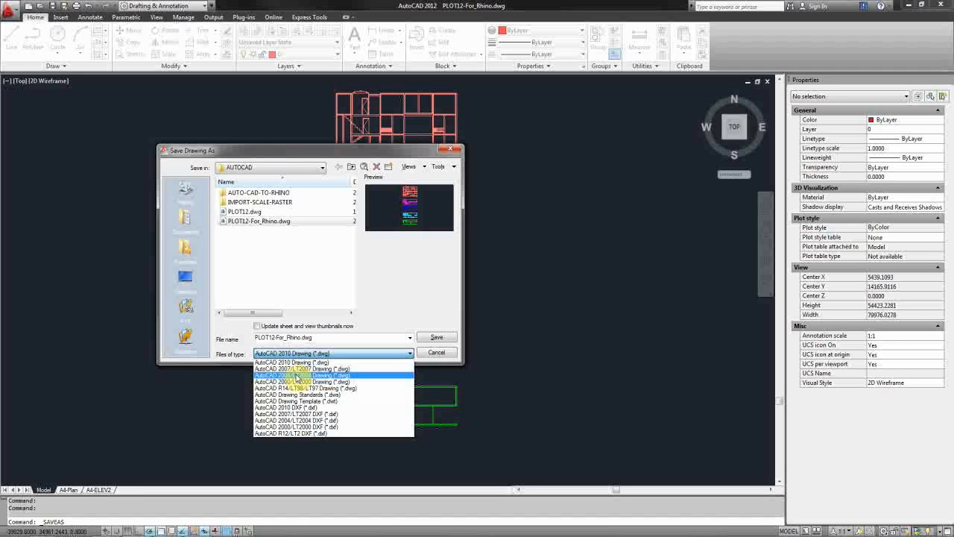
{"action": "left_click", "coordinate": [296, 382]}
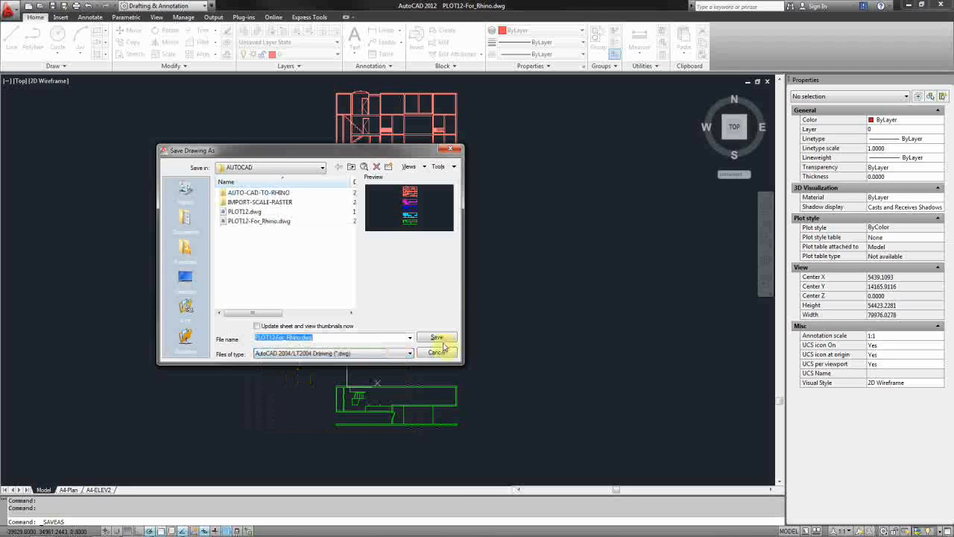
{"action": "left_click", "coordinate": [435, 337]}
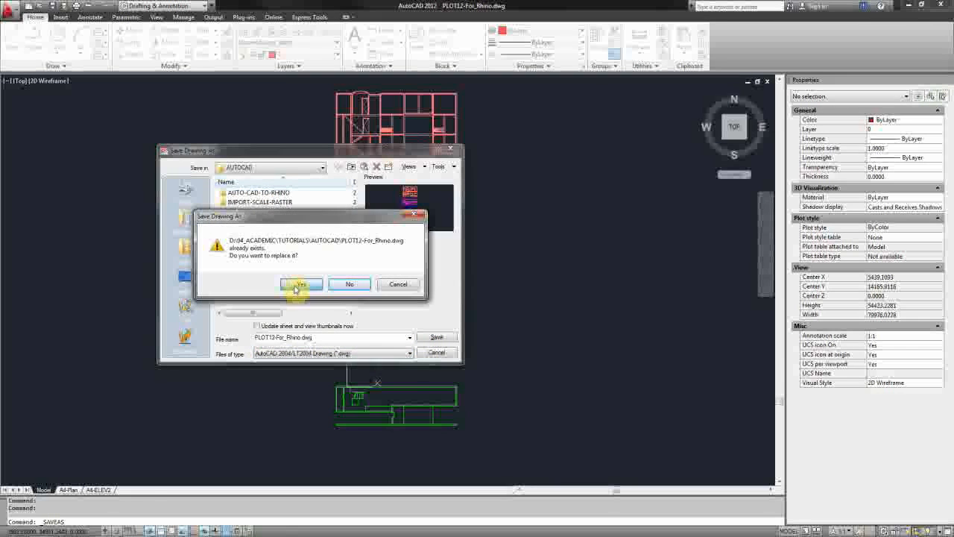
{"action": "left_click", "coordinate": [300, 283]}
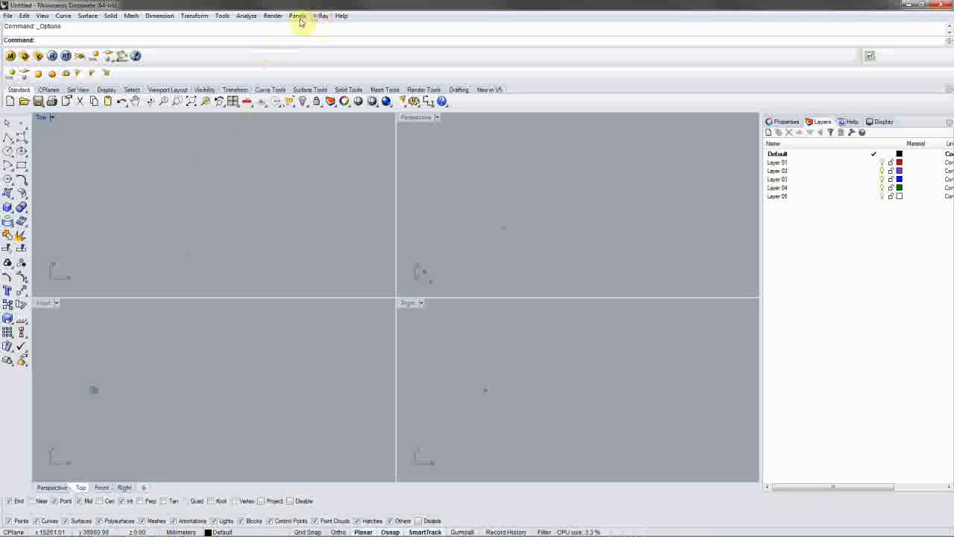
{"action": "left_click", "coordinate": [221, 14]}
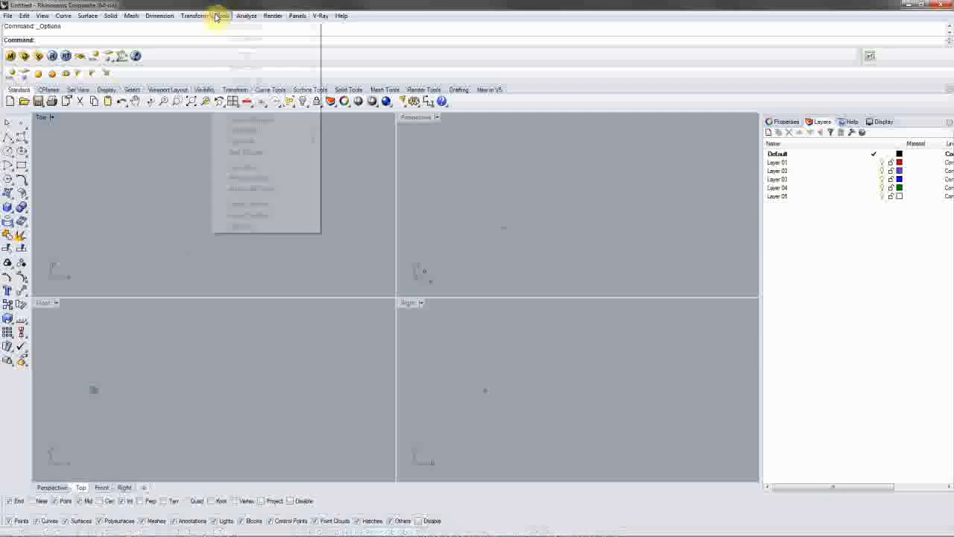
{"action": "left_click", "coordinate": [221, 15]}
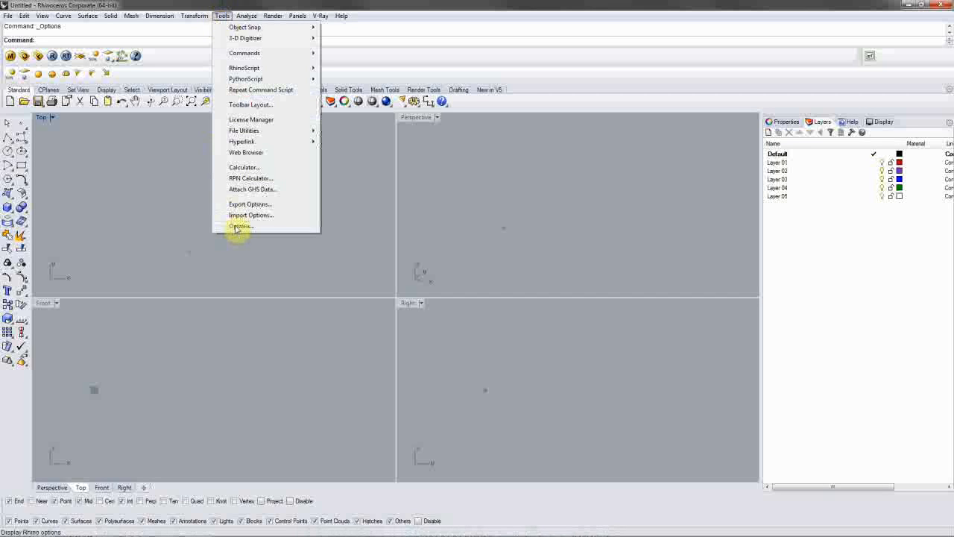
{"action": "left_click", "coordinate": [242, 227]}
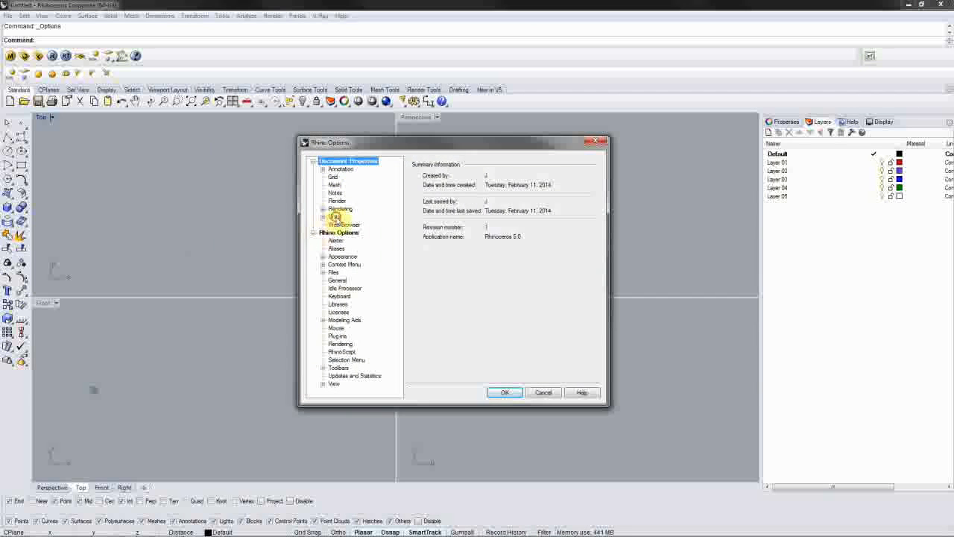
{"action": "left_click", "coordinate": [333, 216]}
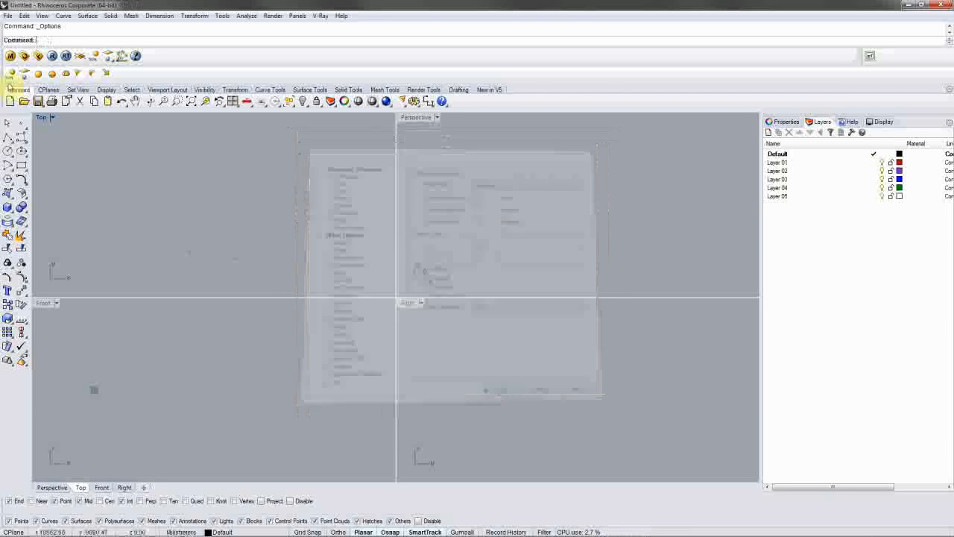
Import PLOT12-For_Rhino.dwg with the Import unreferenced layers option unticked.
{"action": "left_click", "coordinate": [9, 15]}
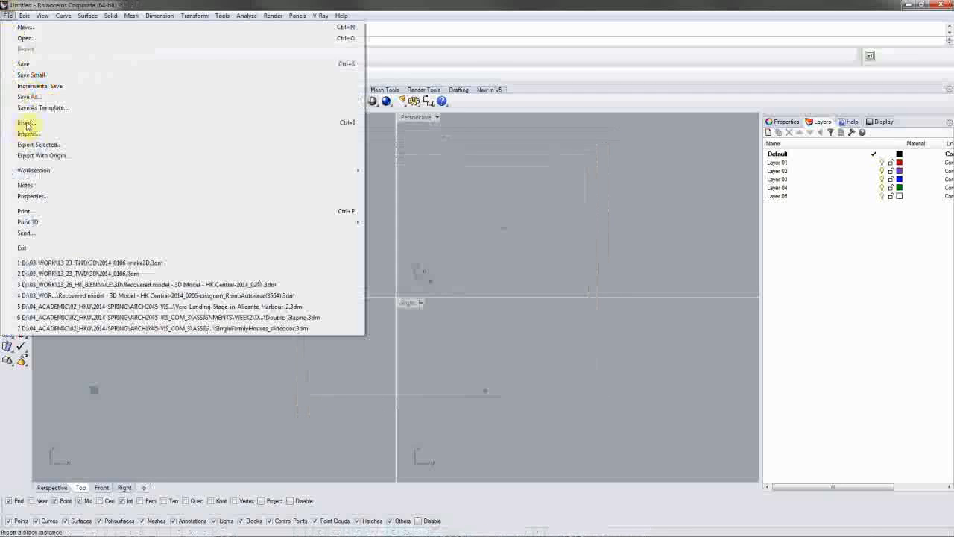
{"action": "mouse_move", "coordinate": [27, 135]}
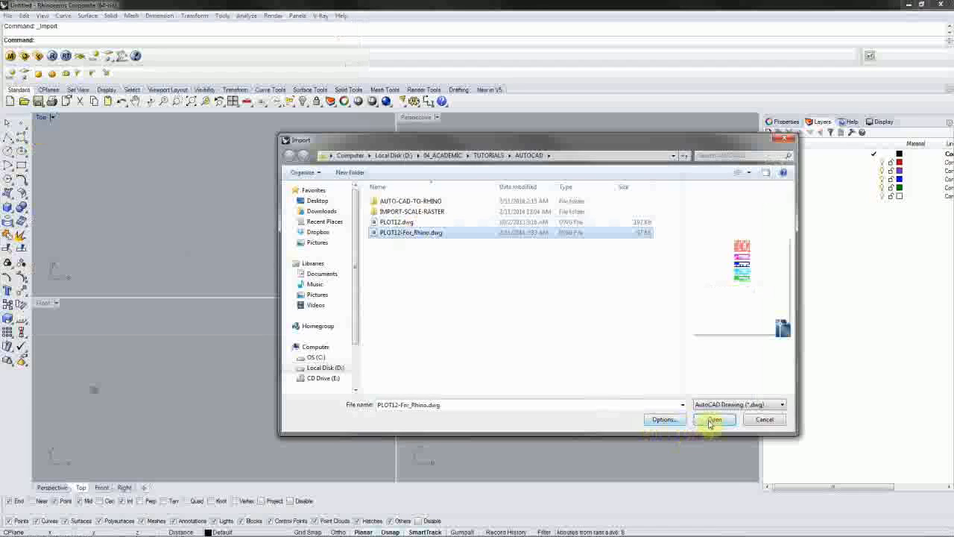
{"action": "left_click", "coordinate": [712, 419]}
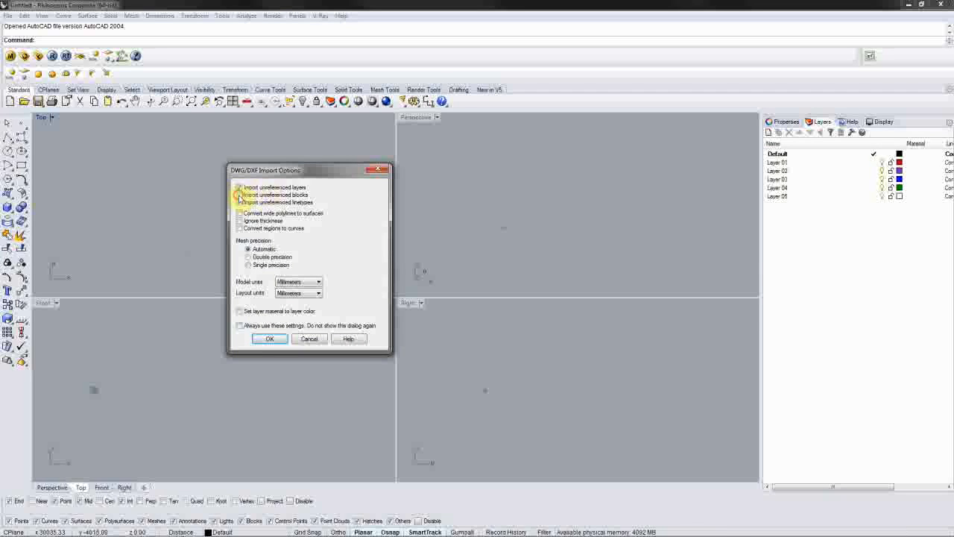
{"action": "left_click", "coordinate": [238, 194]}
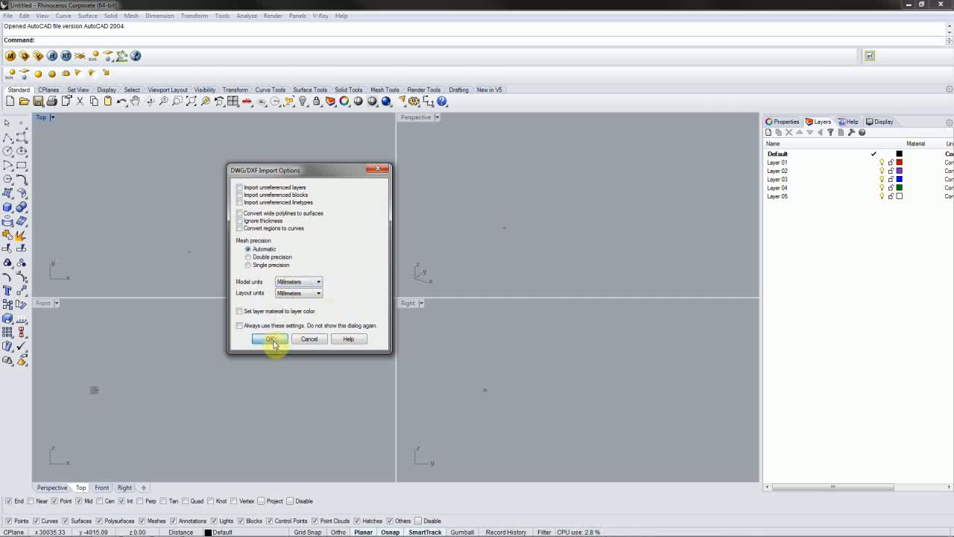
{"action": "left_click", "coordinate": [268, 338]}
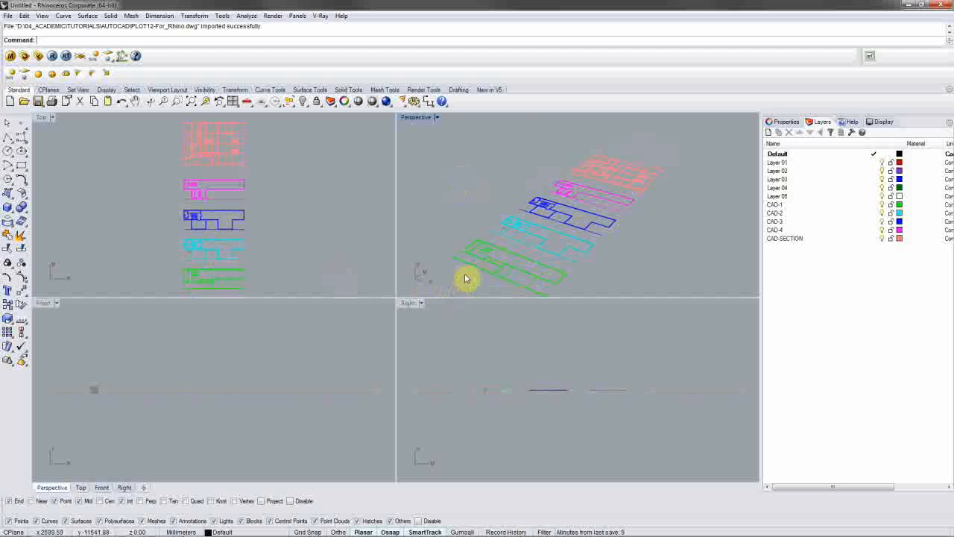
{"action": "mouse_move", "coordinate": [787, 207]}
{"action": "type", "text": "Rot"}
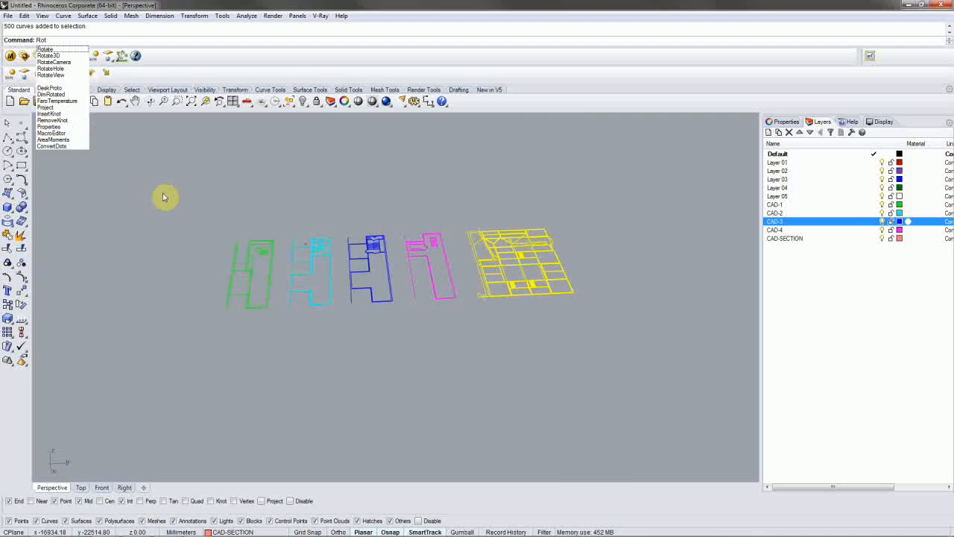
Rotate3D the section 90° in the Right view so it stands upright.
{"action": "left_click", "coordinate": [45, 49]}
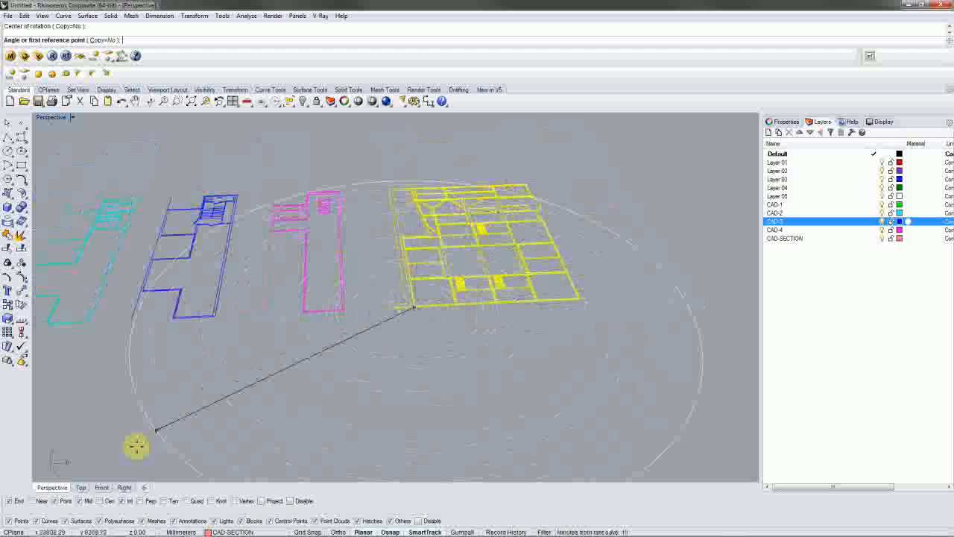
{"action": "left_click", "coordinate": [123, 486]}
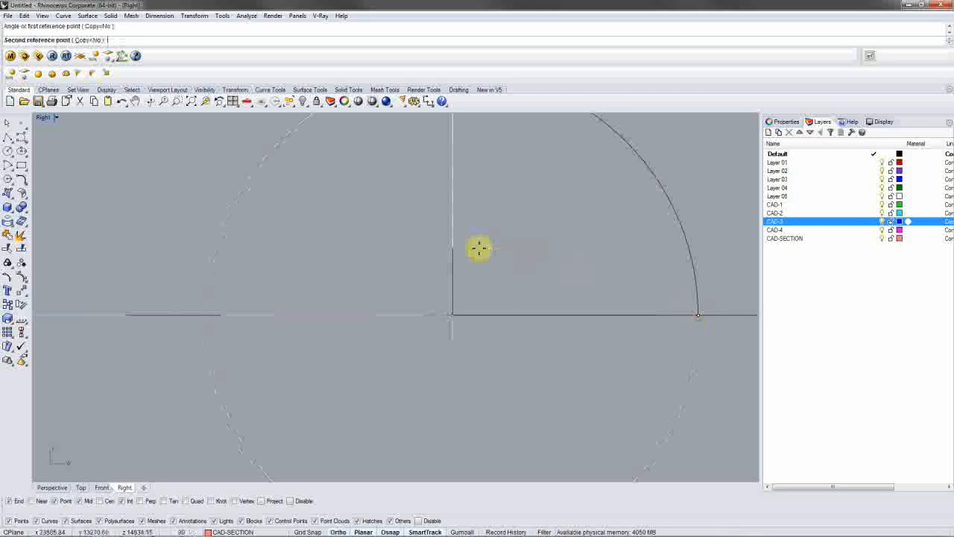
{"action": "left_click", "coordinate": [480, 247]}
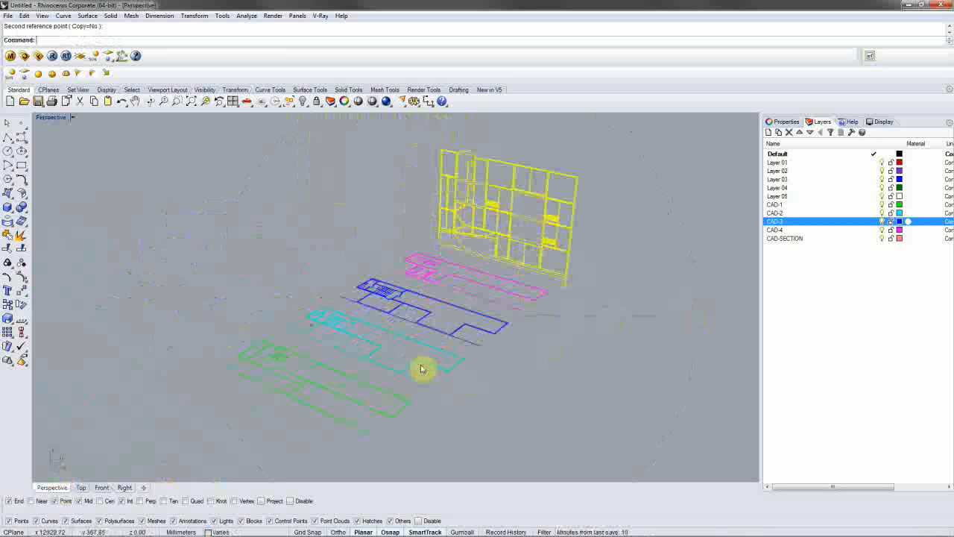
{"action": "left_click_drag", "start_coordinate": [423, 369], "coordinate": [529, 304]}
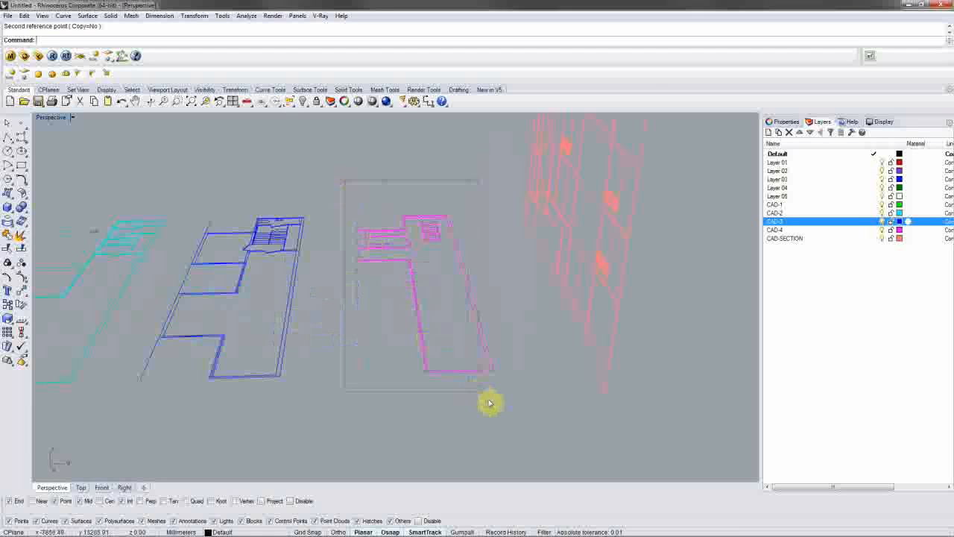
Move the magenta floor plan from its corner up to its level on the section.
{"action": "left_click", "coordinate": [488, 403]}
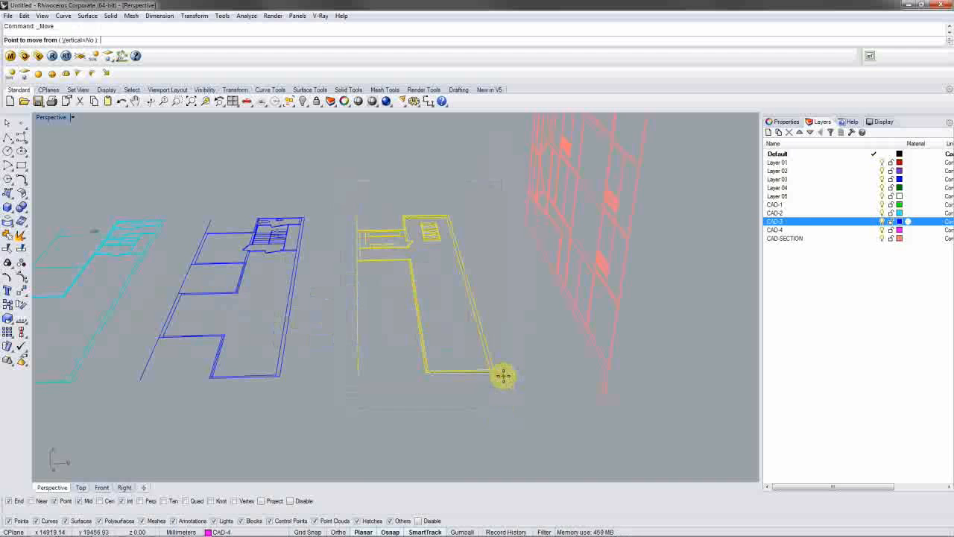
{"action": "mouse_move", "coordinate": [498, 370]}
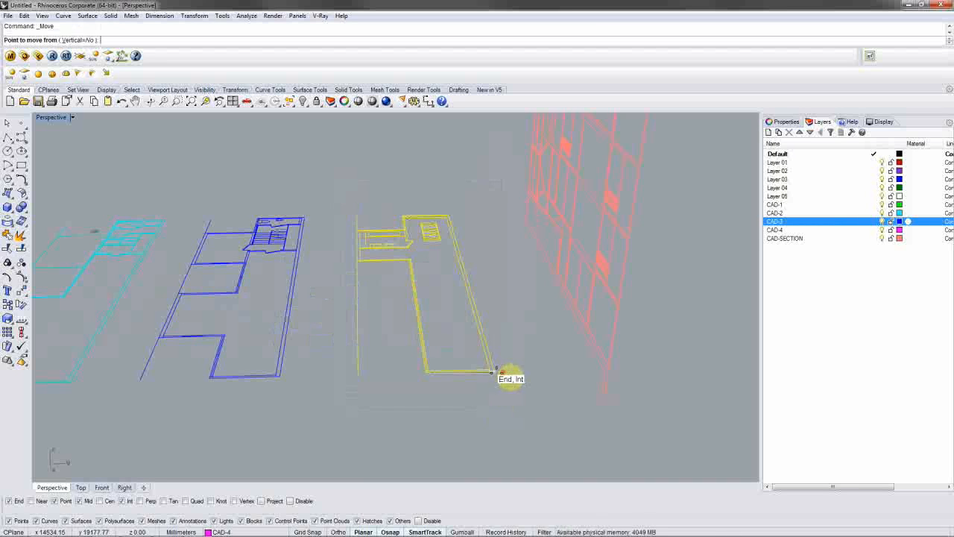
{"action": "left_click", "coordinate": [501, 372]}
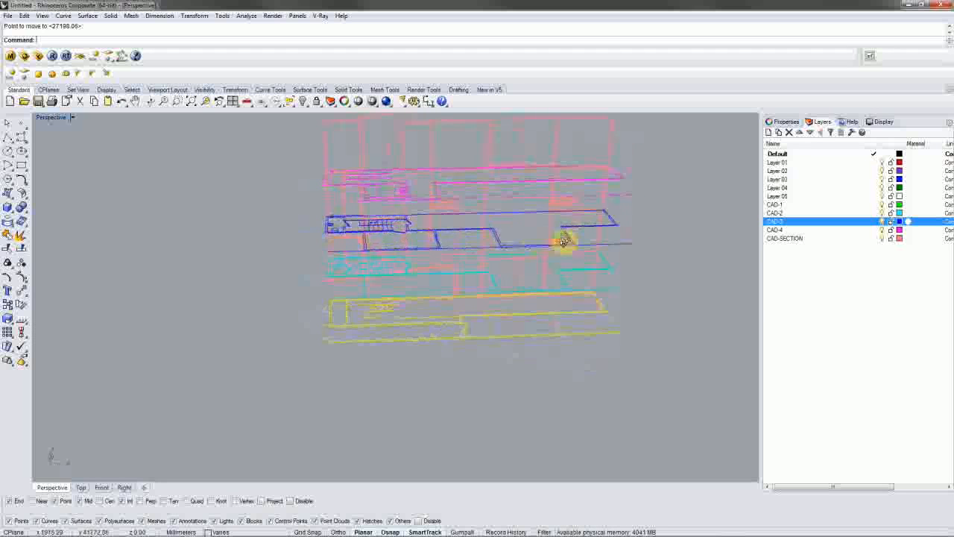
{"action": "left_click_drag", "start_coordinate": [563, 240], "coordinate": [450, 233]}
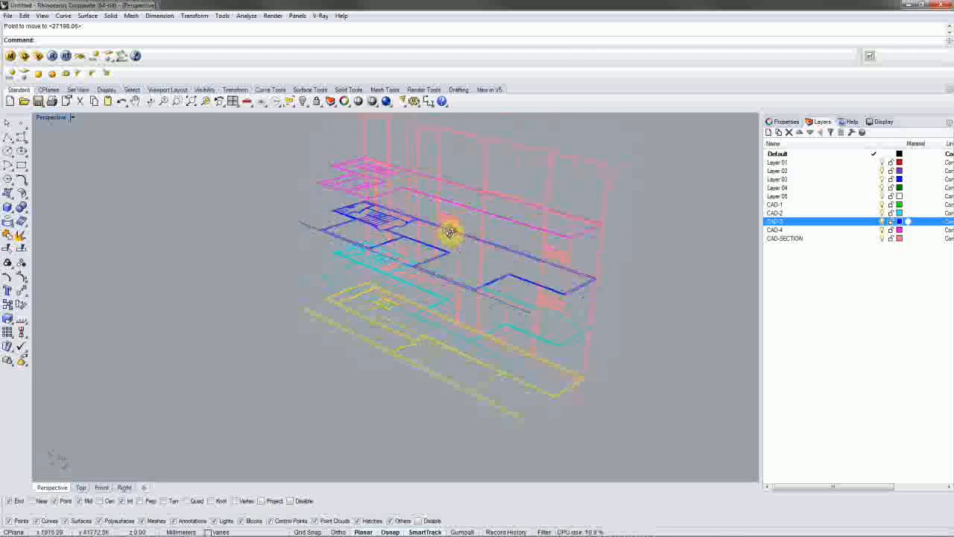